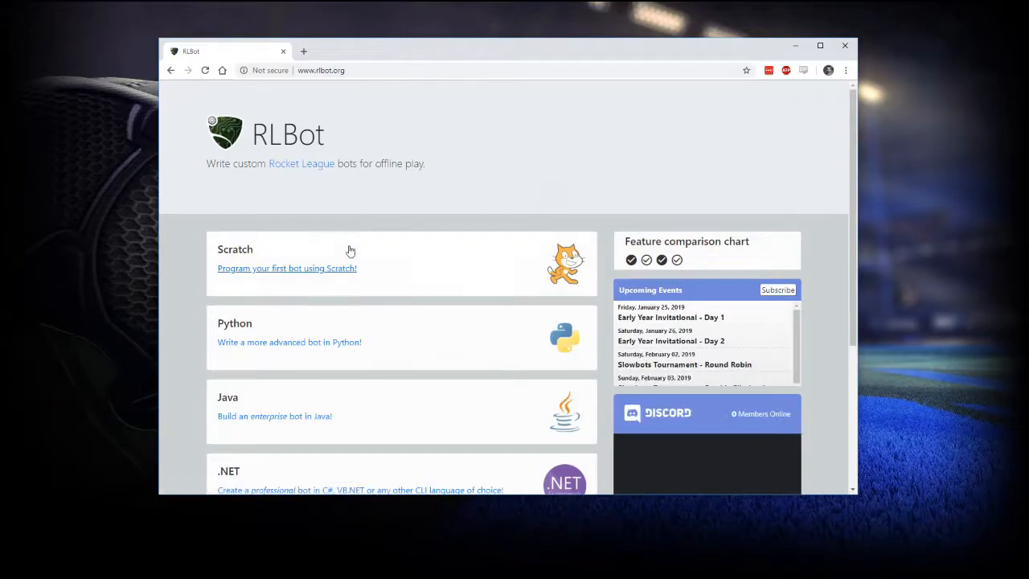
Follow the Scratch guide to the RLBotScratchInterface repo and download it as a ZIP
left_click(286, 267)
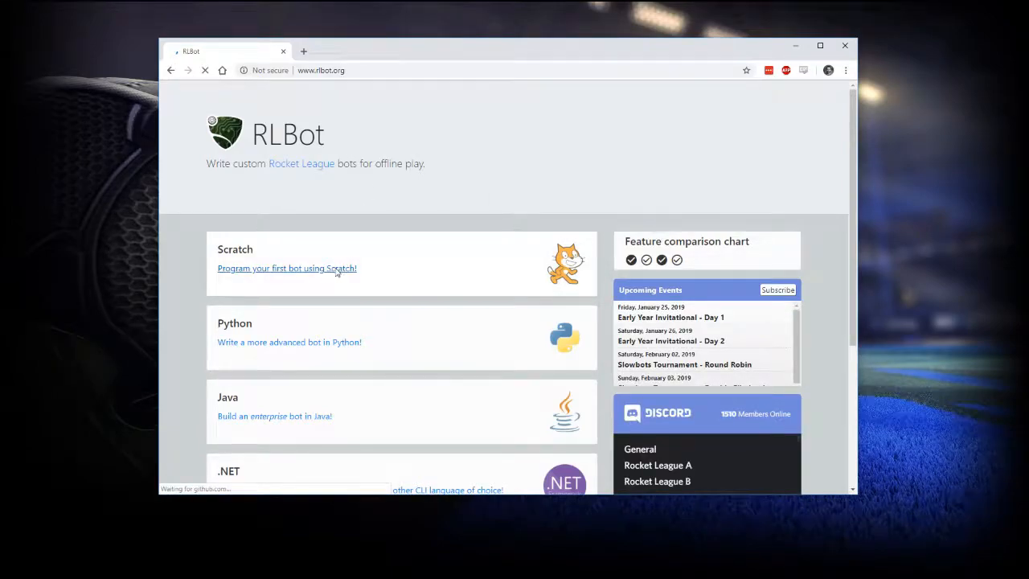
left_click(286, 268)
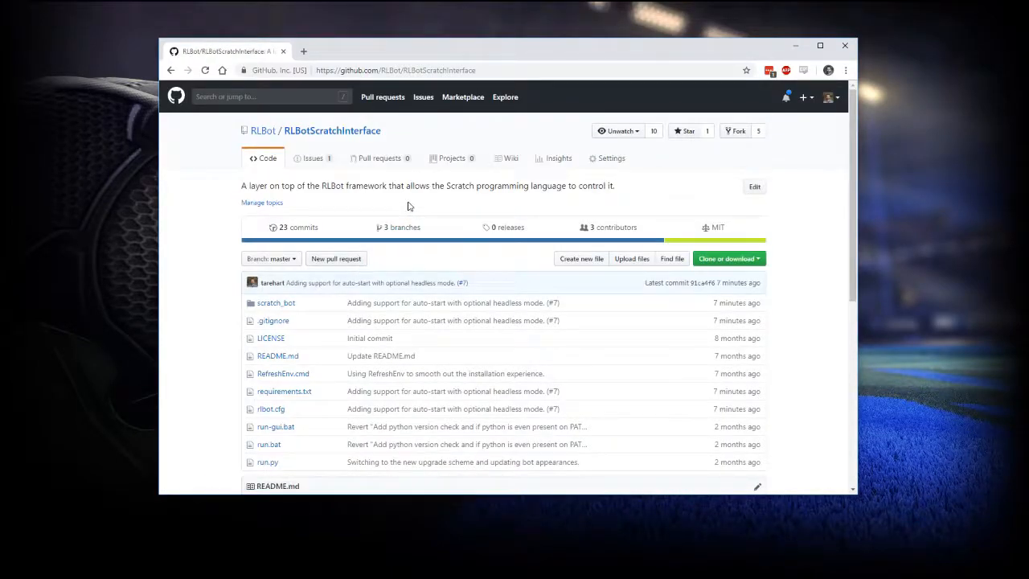
scroll("down", 3)
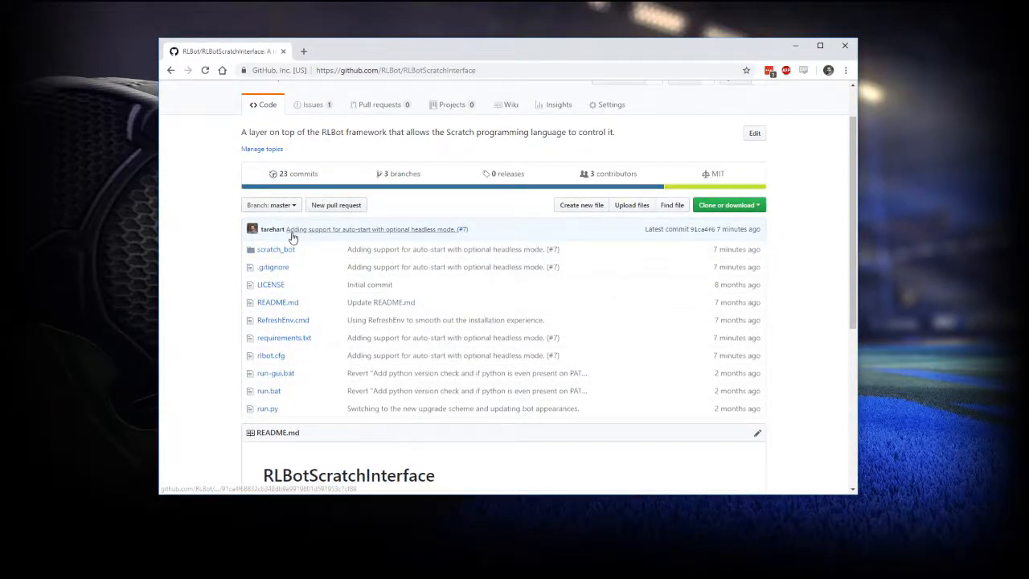
mouse_move(443, 233)
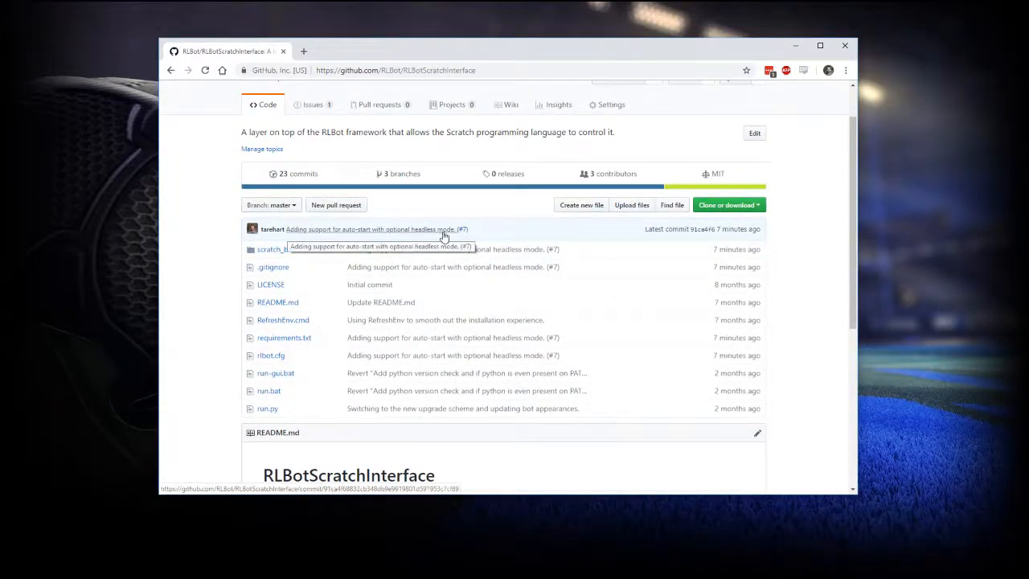
mouse_move(728, 204)
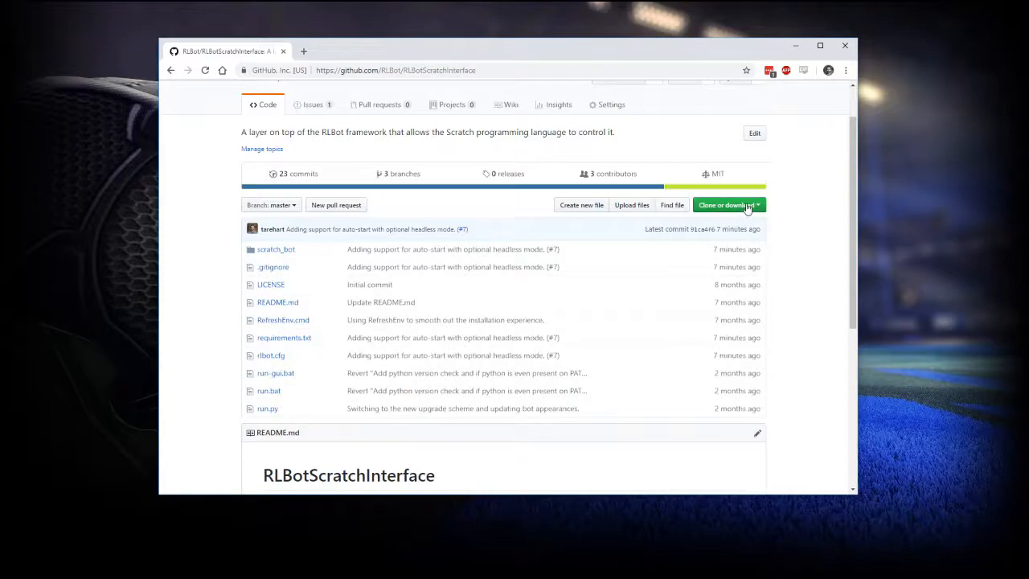
left_click(725, 204)
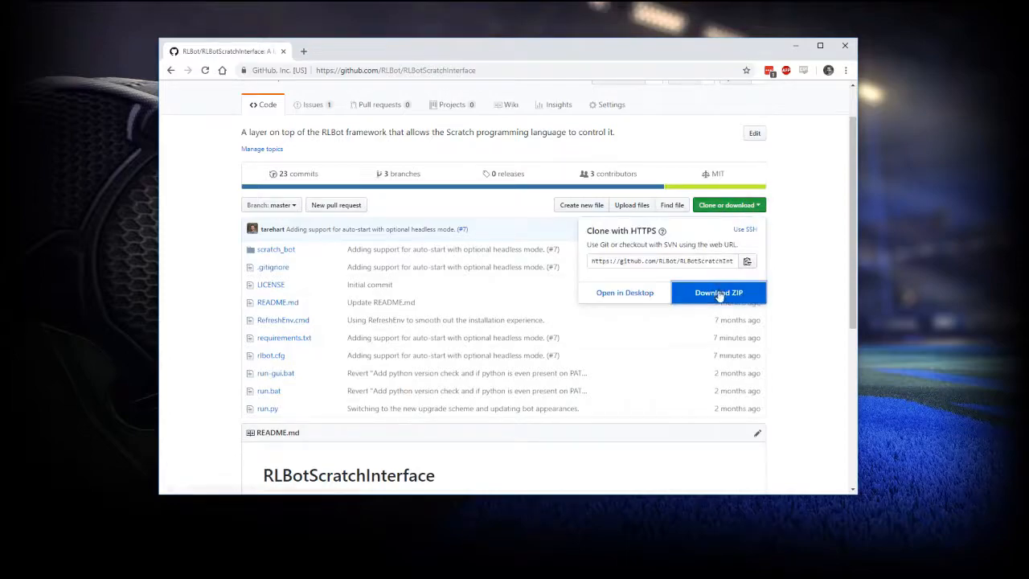
left_click(718, 292)
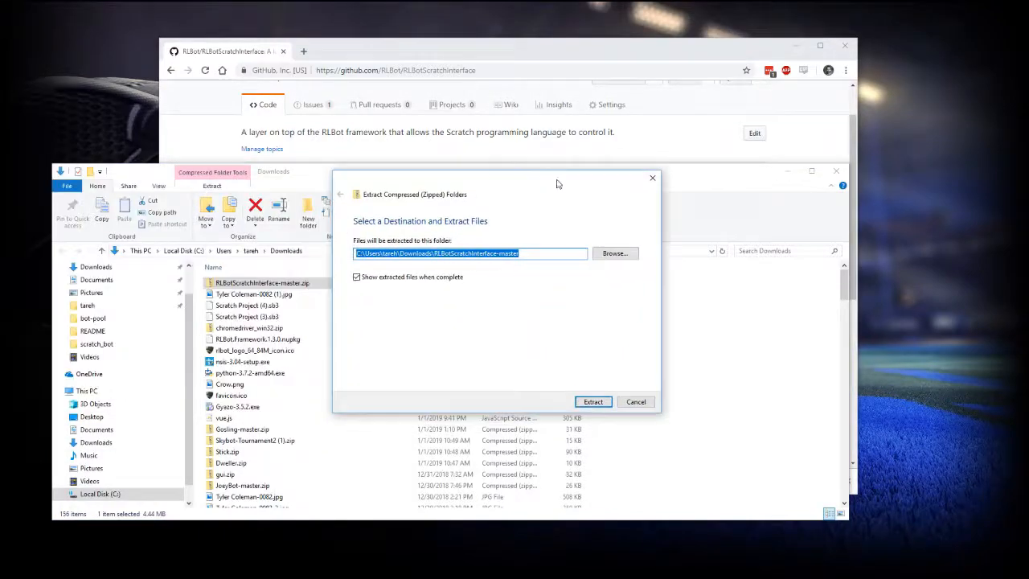
Extract the archive into Downloads and select the RLBotScratchInterface-master project folder
left_click(592, 401)
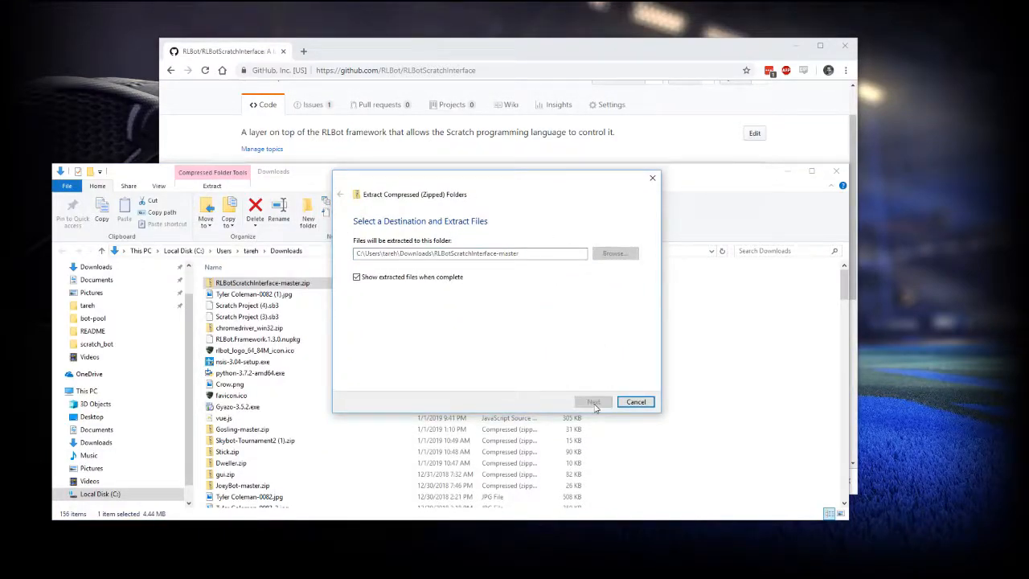
left_click(594, 401)
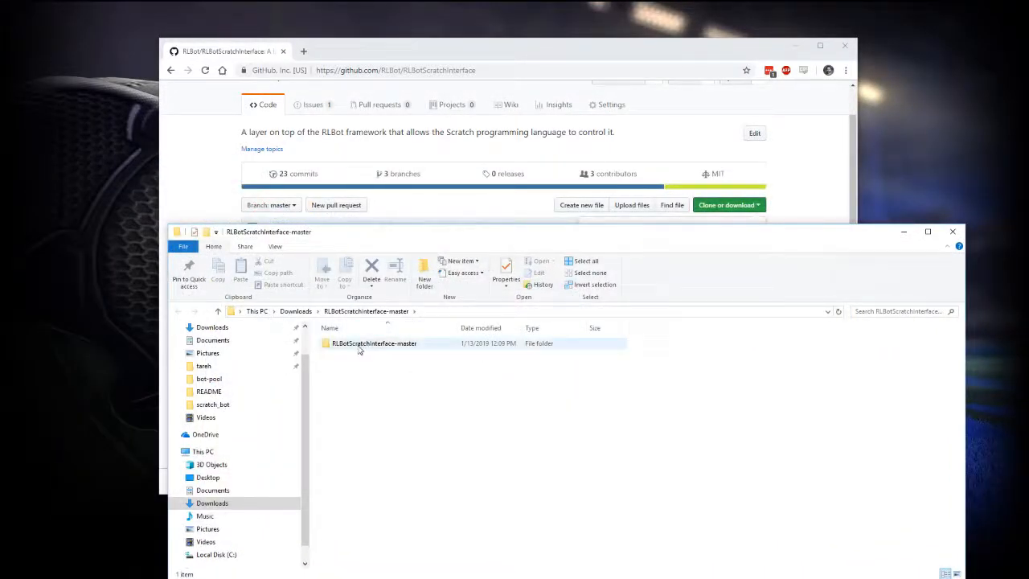
left_click(374, 343)
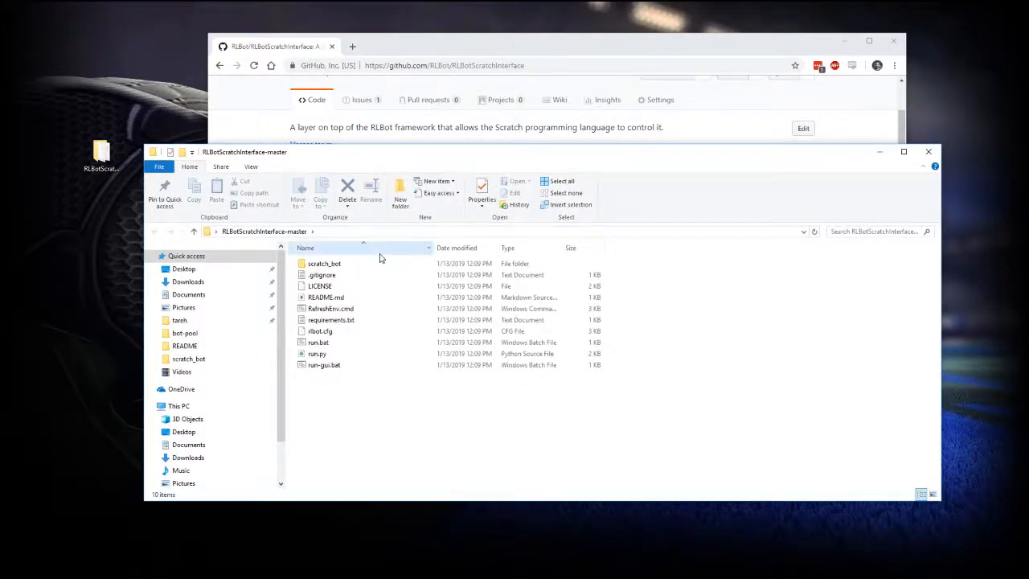
Open scratch_bot and point out chromedriver.exe and my_scratch_bot.sb3
double_click(324, 263)
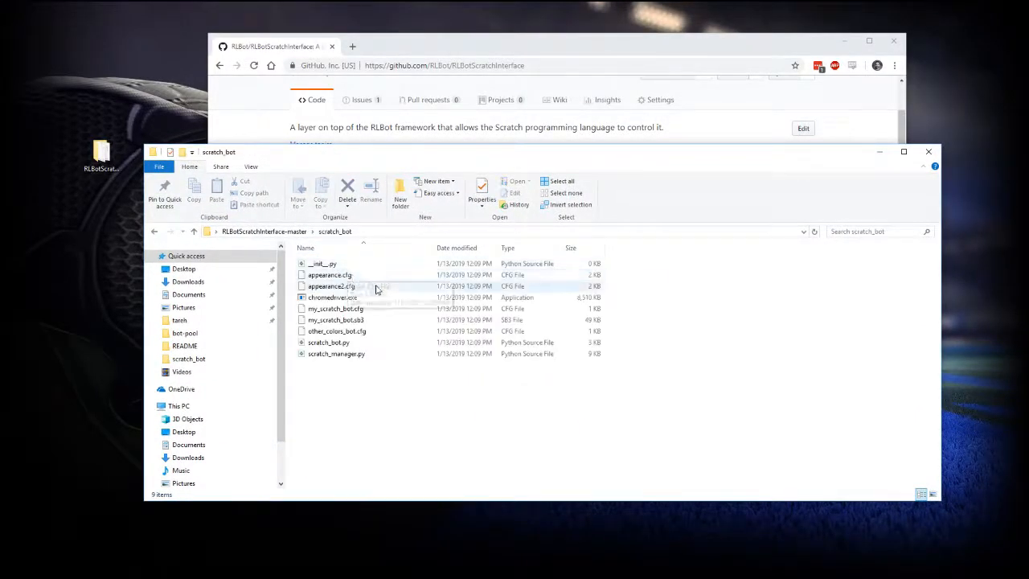
left_click(332, 297)
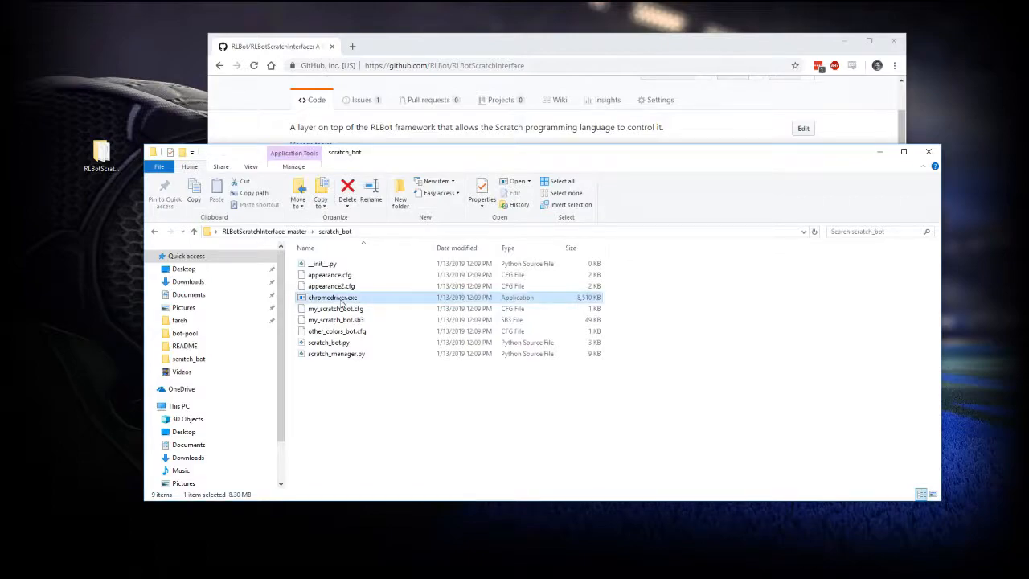
mouse_move(407, 352)
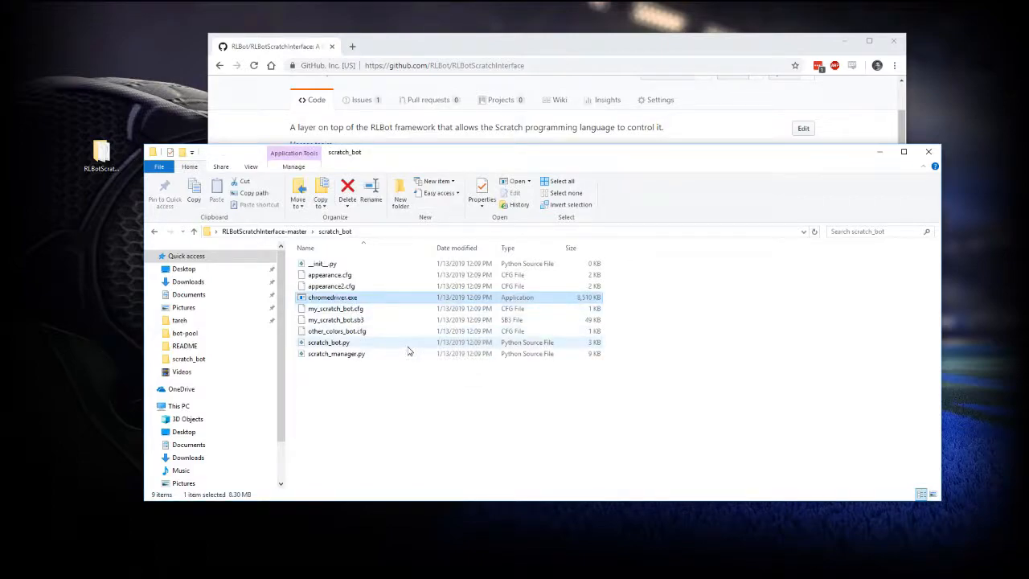
left_click(336, 320)
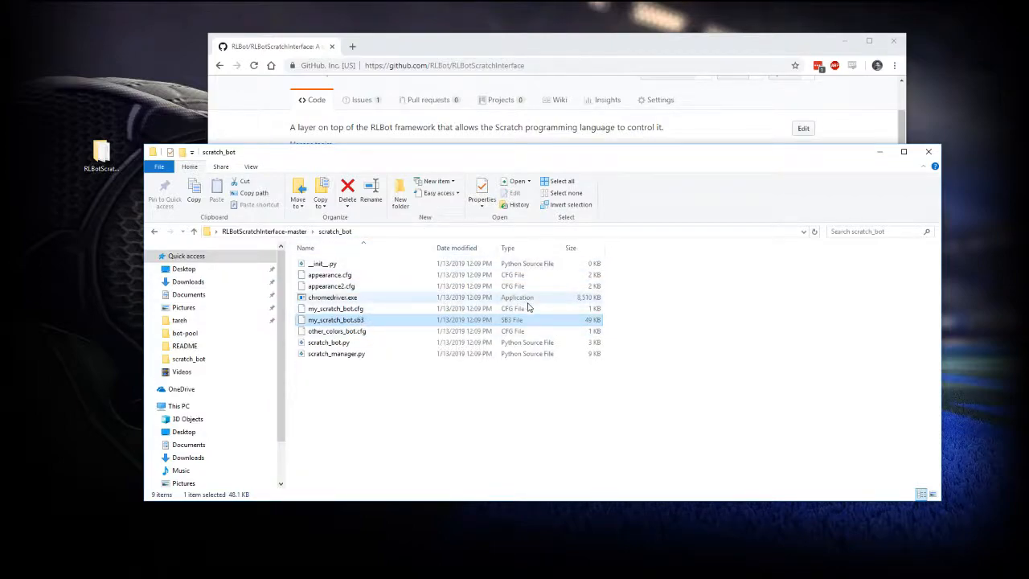
mouse_move(378, 334)
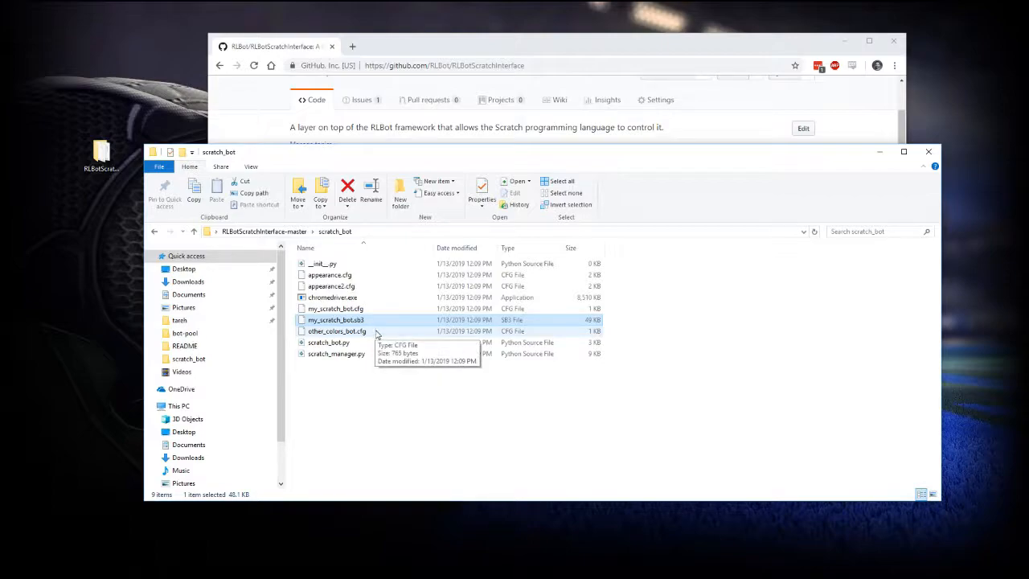
mouse_move(463, 169)
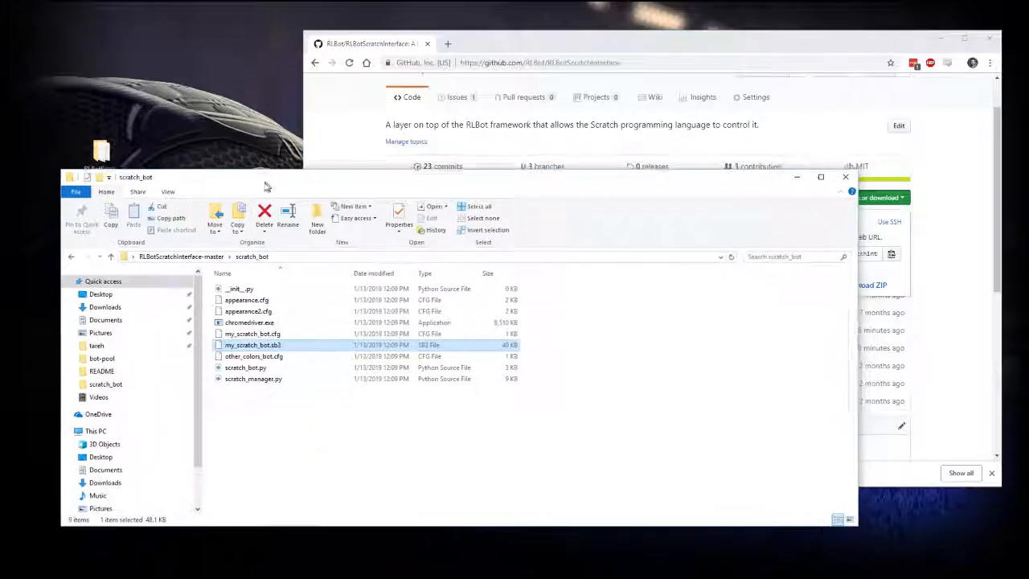
In a new tab, load the RLBots sheet and select PacificScienceScratcher's Quick Download link
left_click(576, 44)
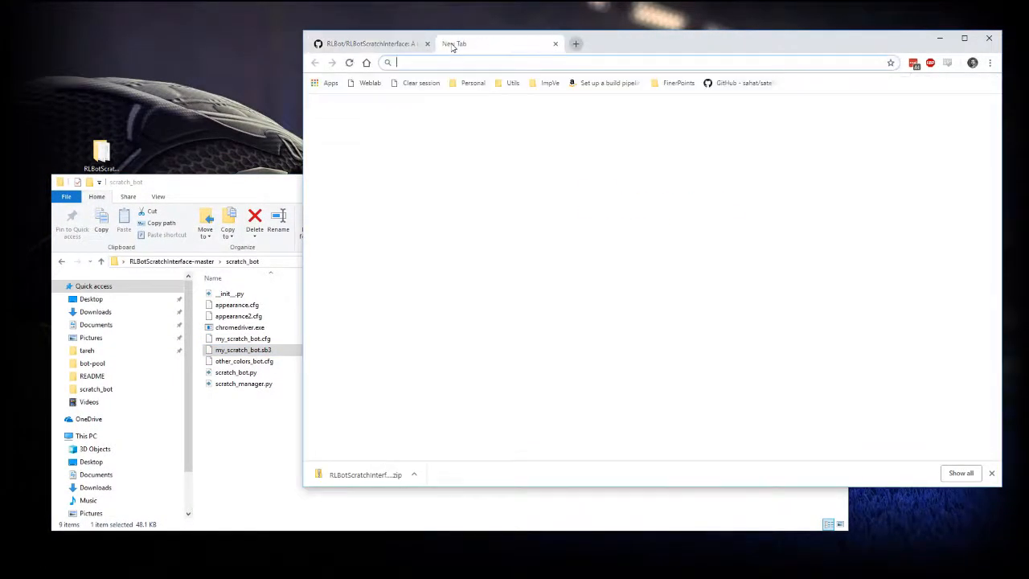
type("doc")
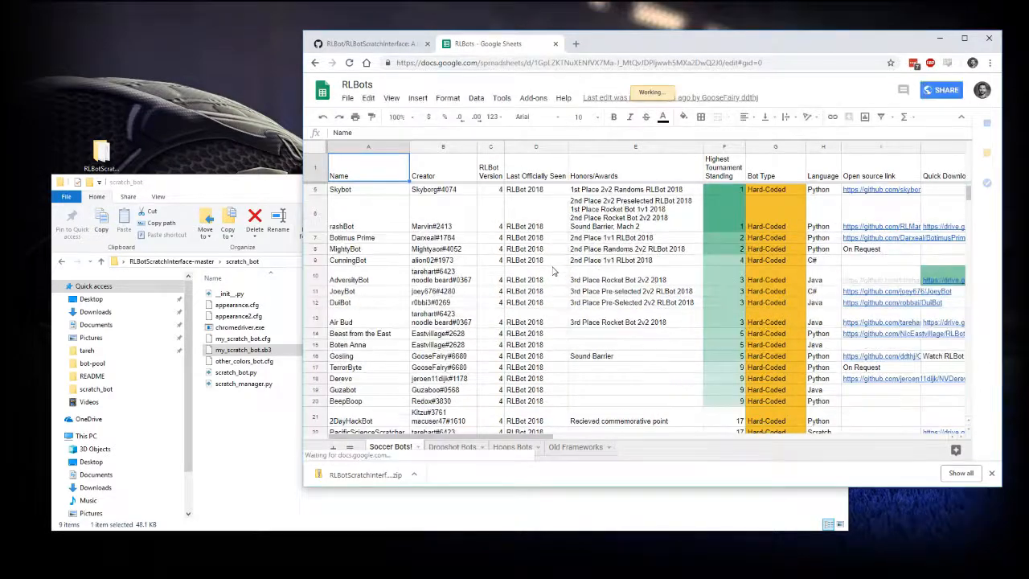
scroll("down", 3)
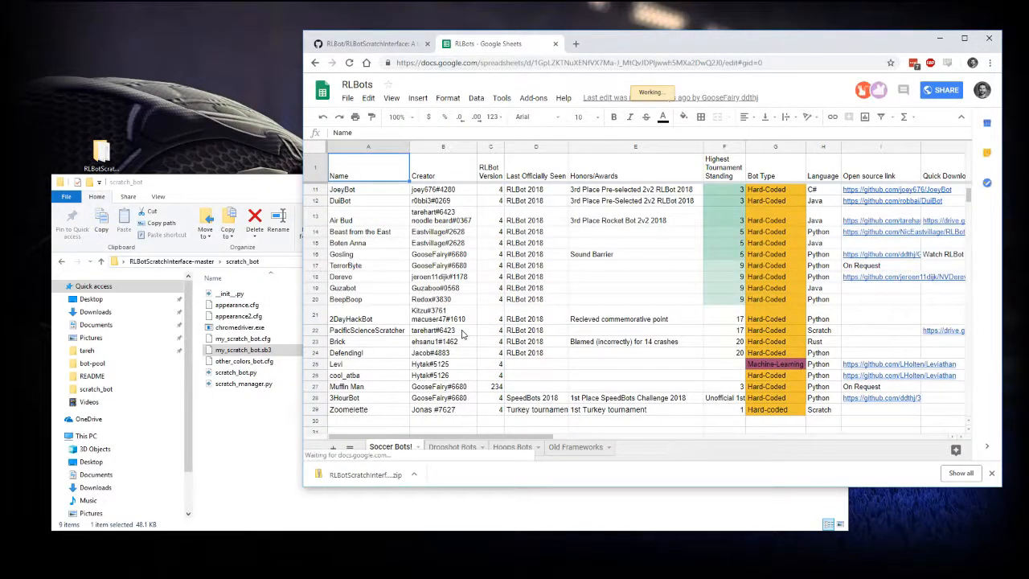
left_click(942, 330)
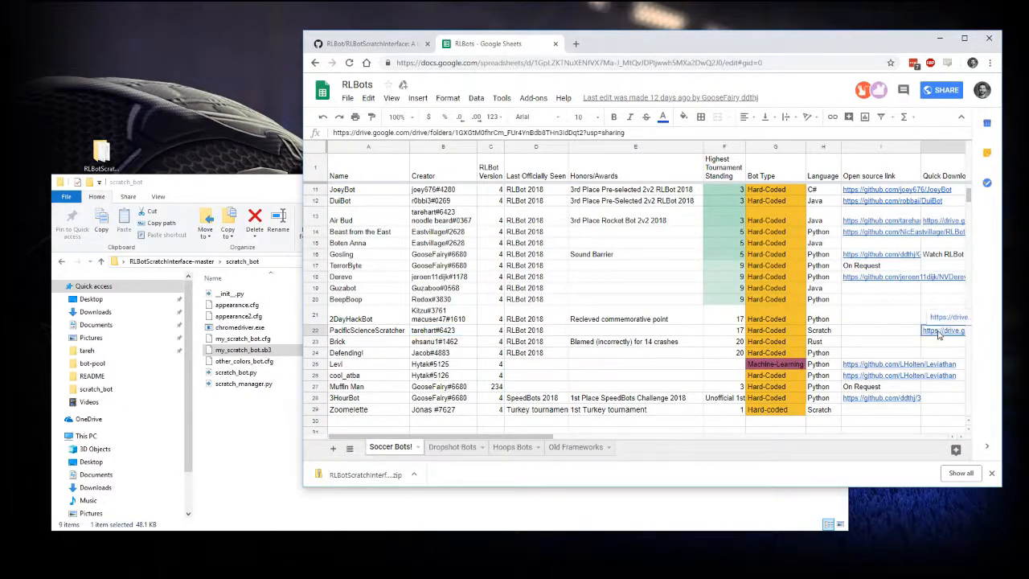
Download PacificScienceScratcher.sb3 from the Drive folder and show it in its folder
left_click(943, 331)
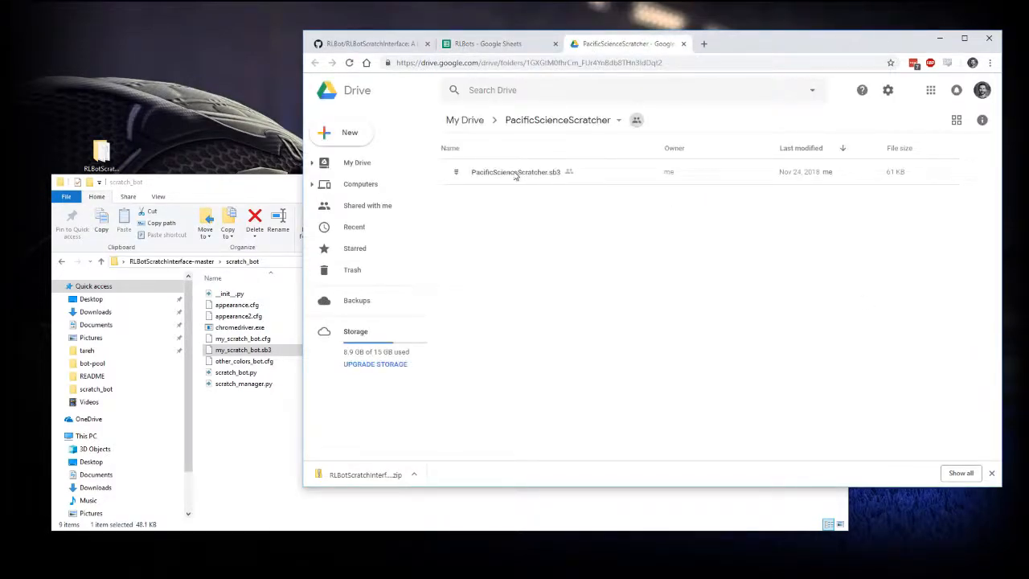
right_click(516, 171)
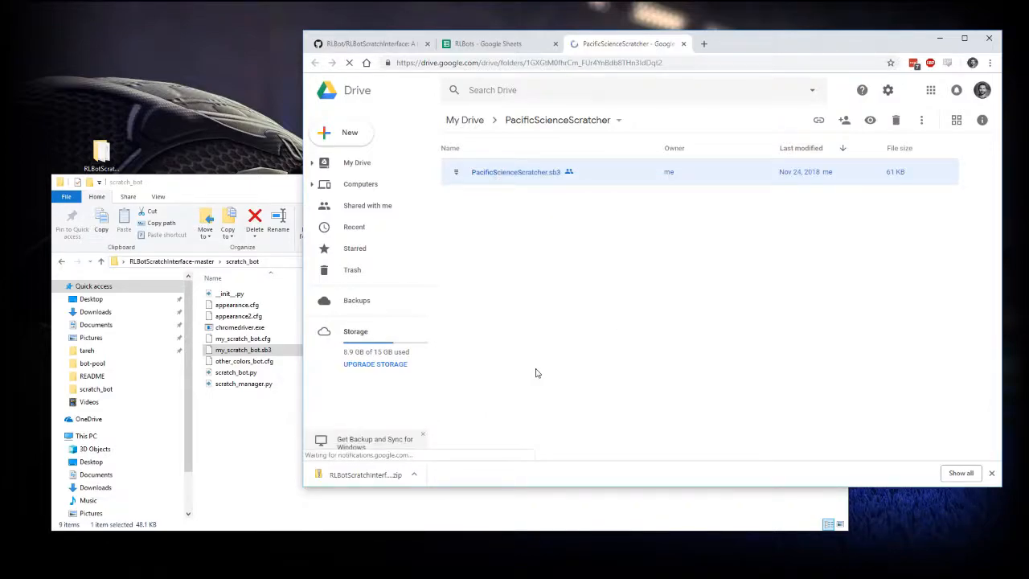
left_click(414, 473)
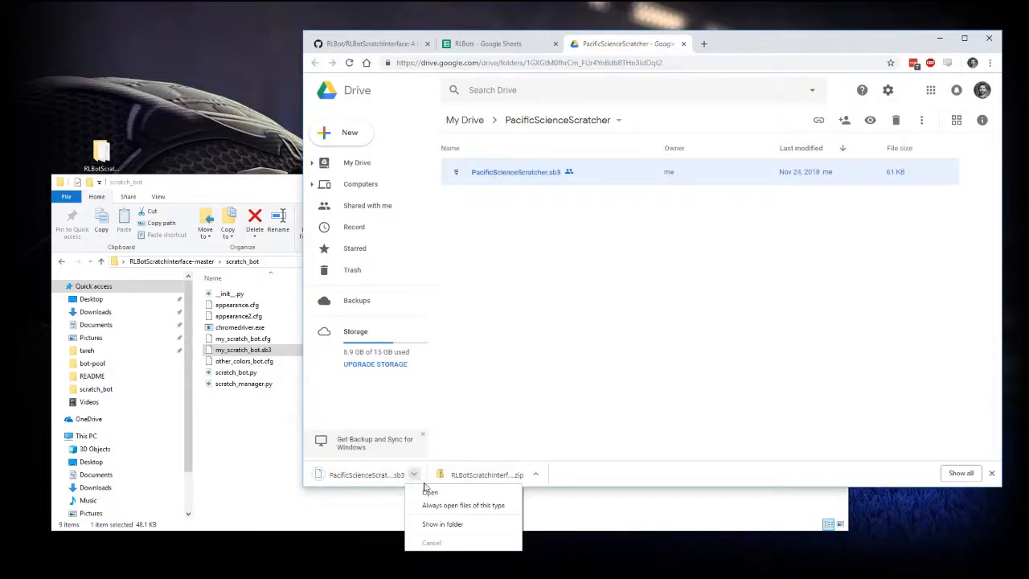
left_click(442, 523)
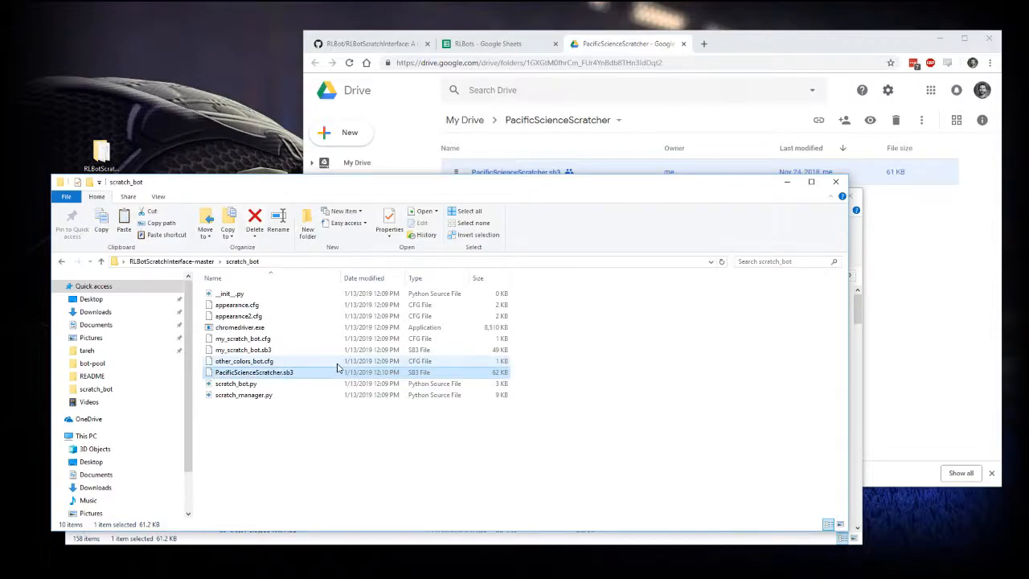
mouse_move(292, 332)
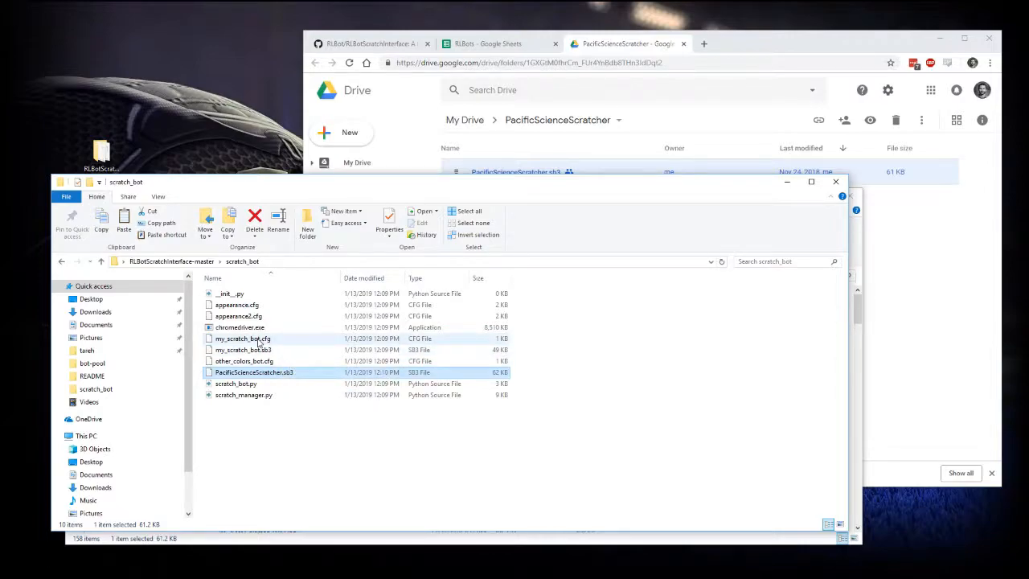
Open my_scratch_bot.cfg with Visual Studio Code
left_click(243, 339)
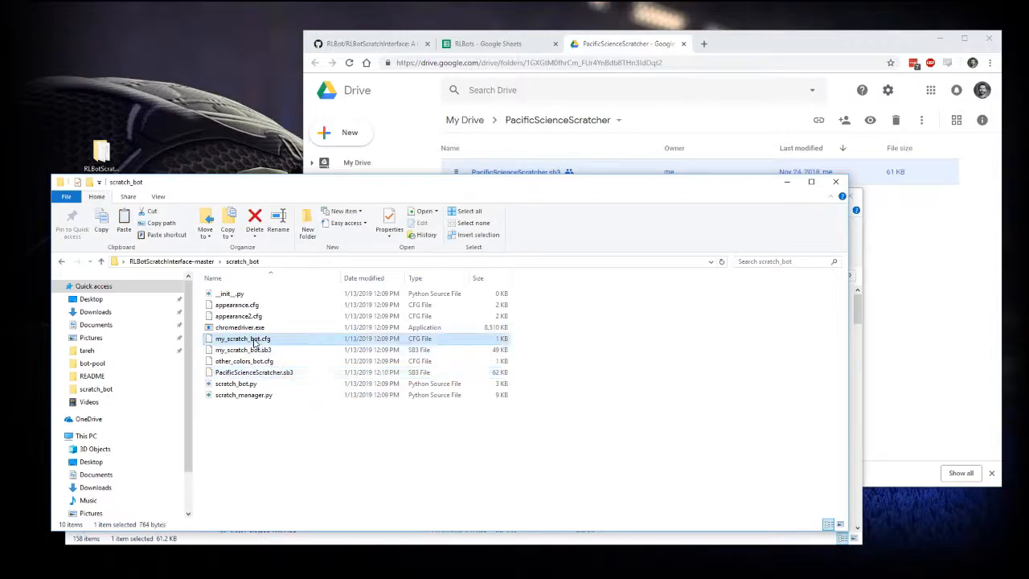
mouse_move(243, 339)
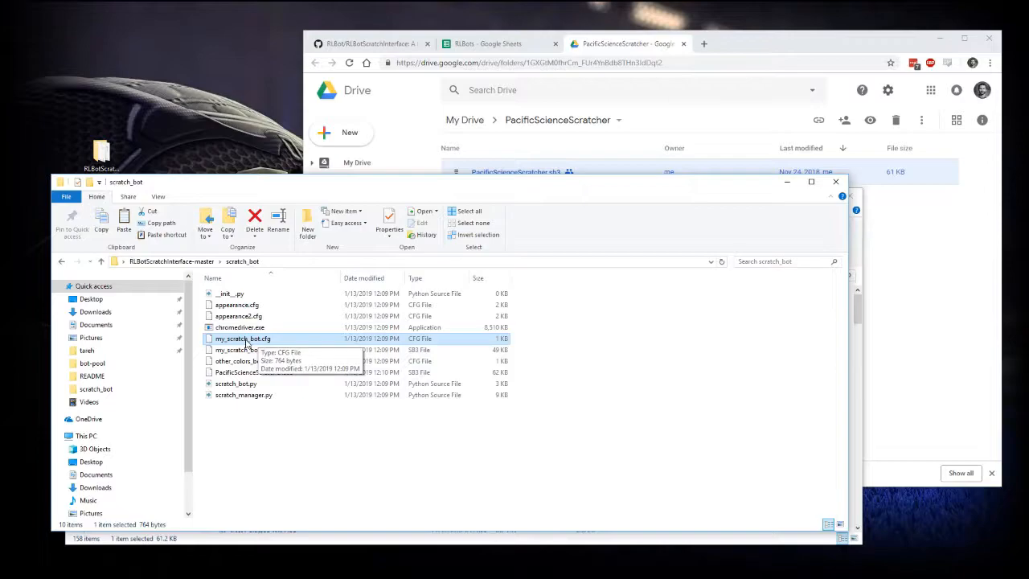
right_click(243, 338)
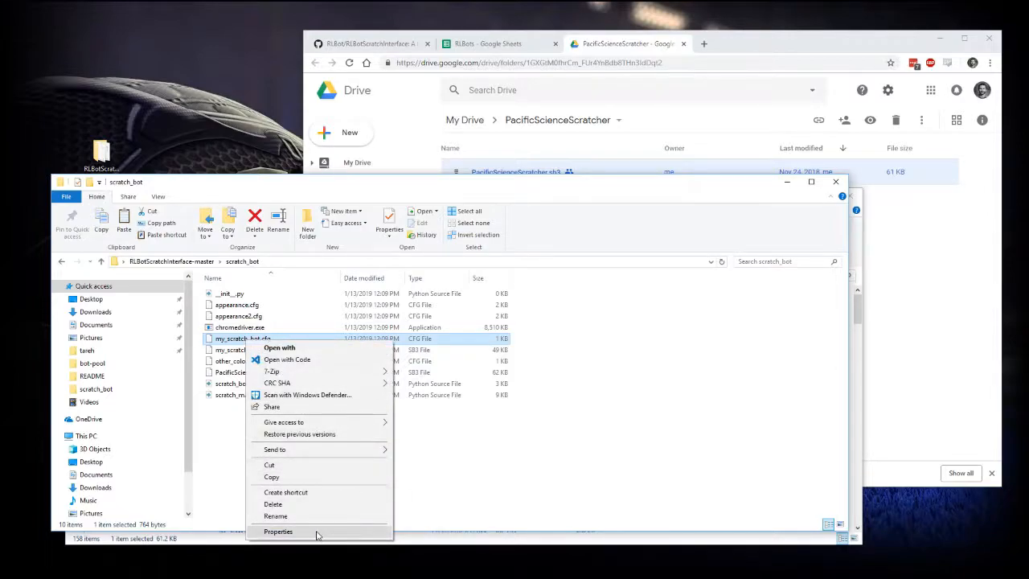
mouse_move(287, 359)
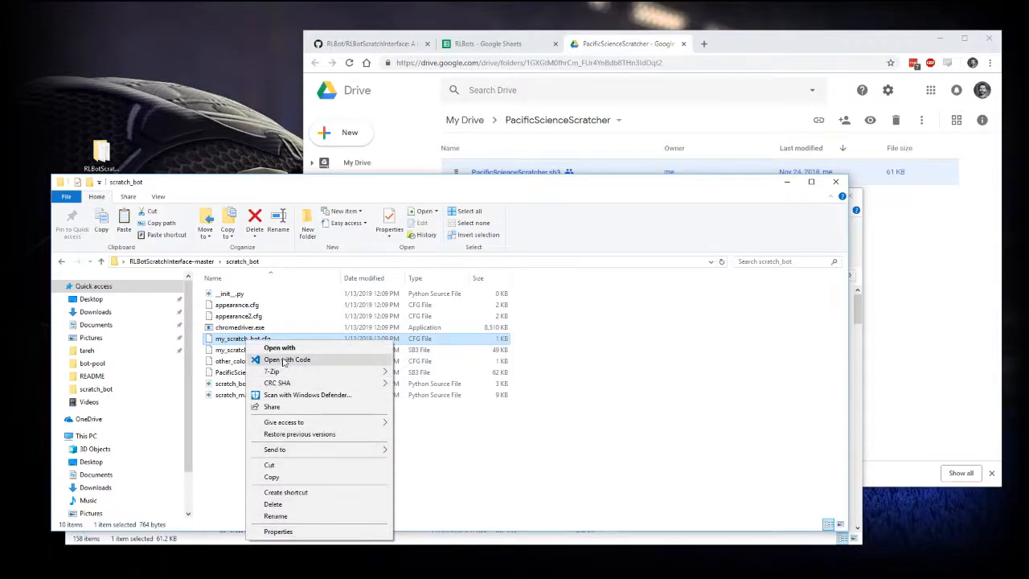
left_click(287, 359)
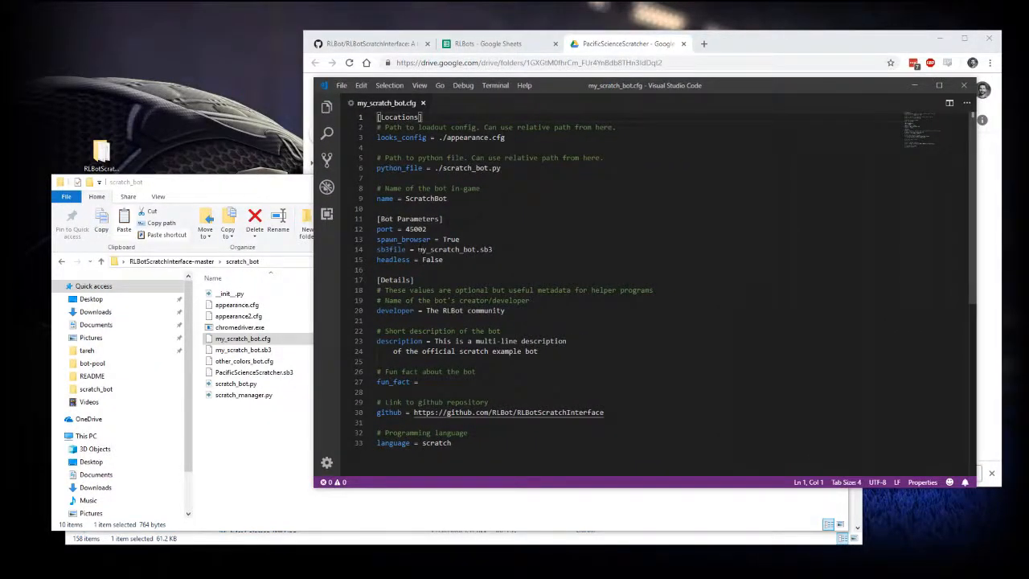
Replace my_scratch_bot with PacificScienceScratcher in sb3file, then inspect port, spawn_browser and headless values
double_click(445, 249)
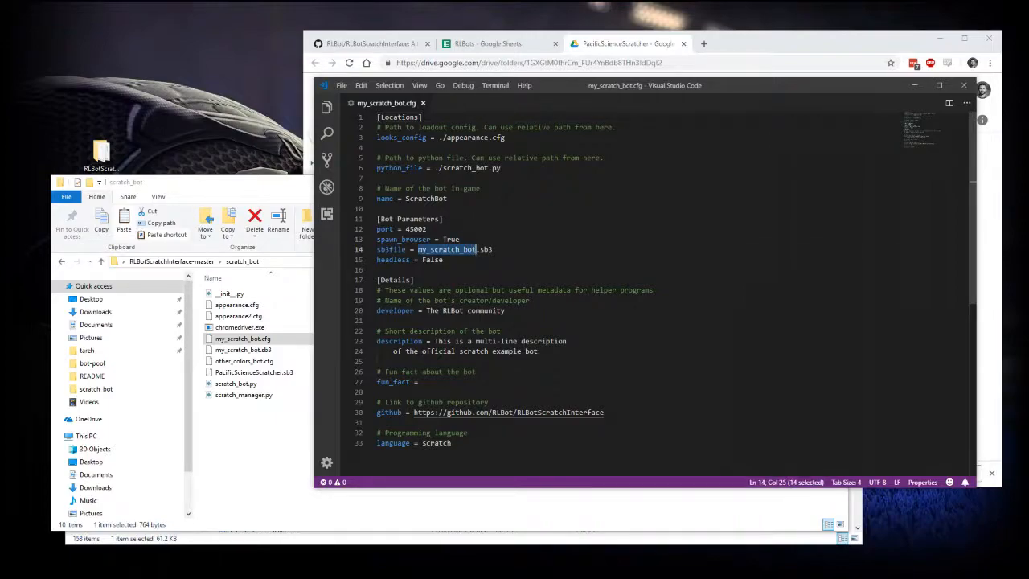
type("PacificScienceS")
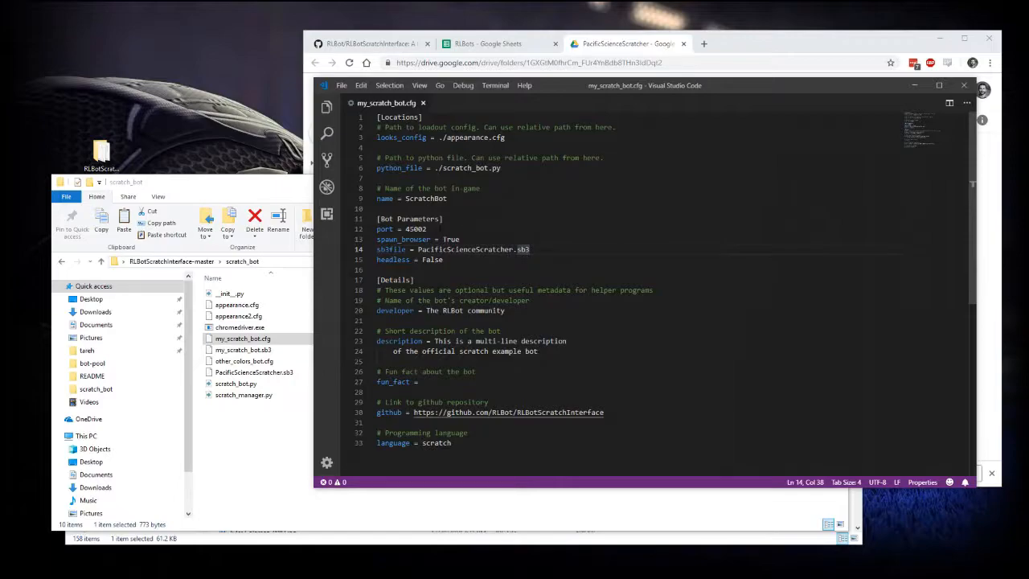
double_click(415, 228)
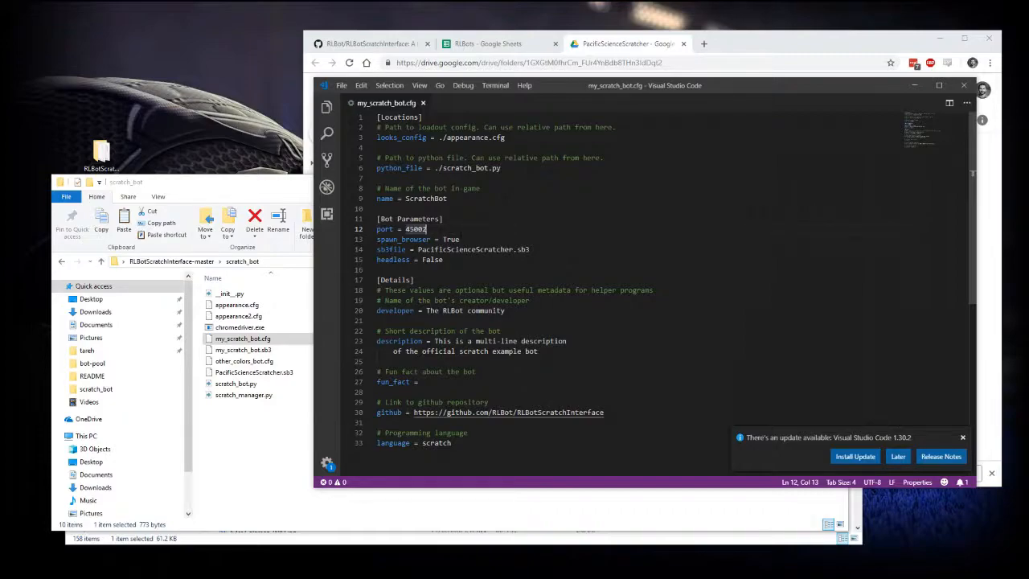
double_click(451, 239)
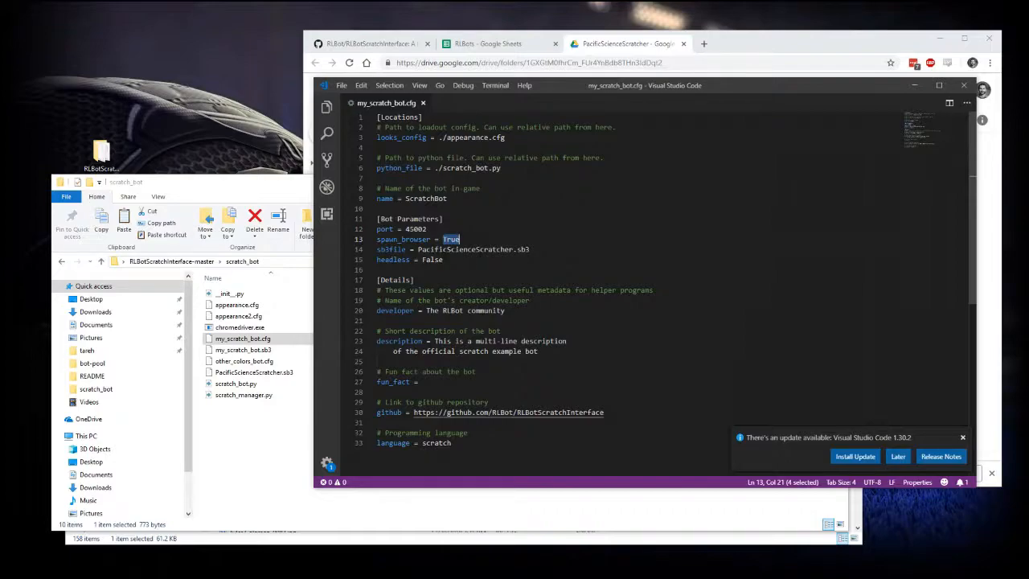
double_click(430, 259)
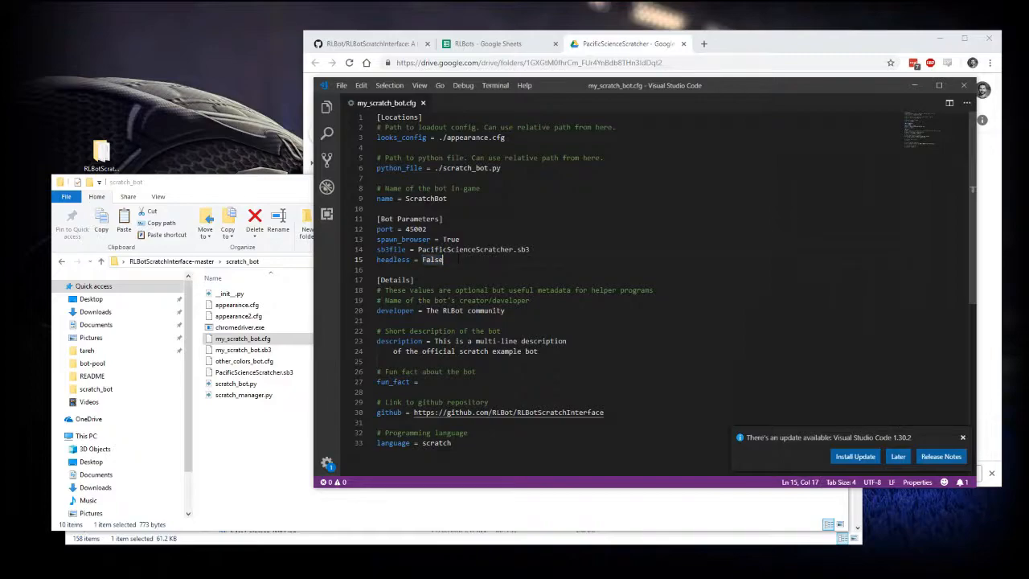
double_click(432, 259)
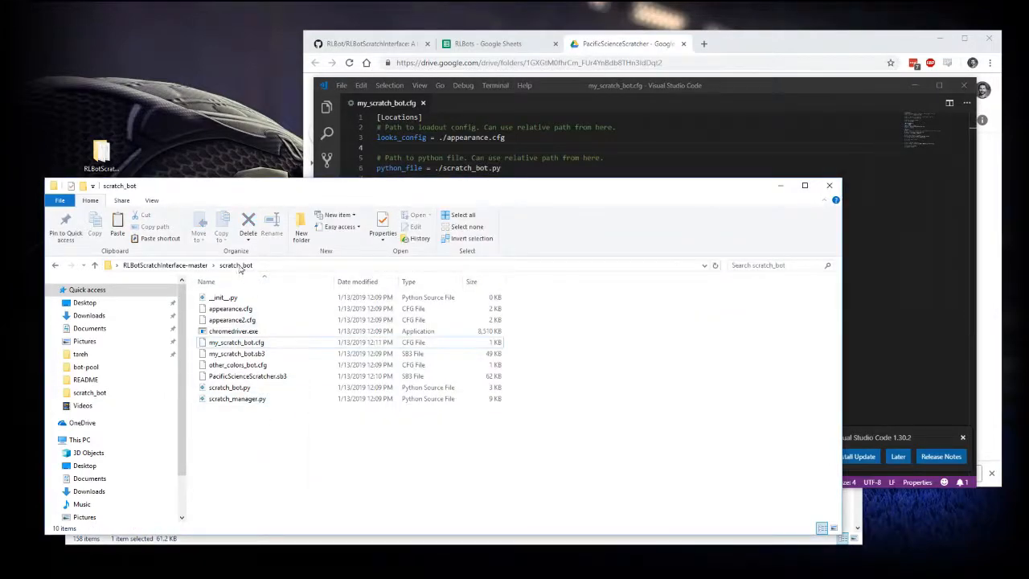
Run run-gui.bat from RLBotScratchInterface-master, getting past the SmartScreen warning
left_click(164, 266)
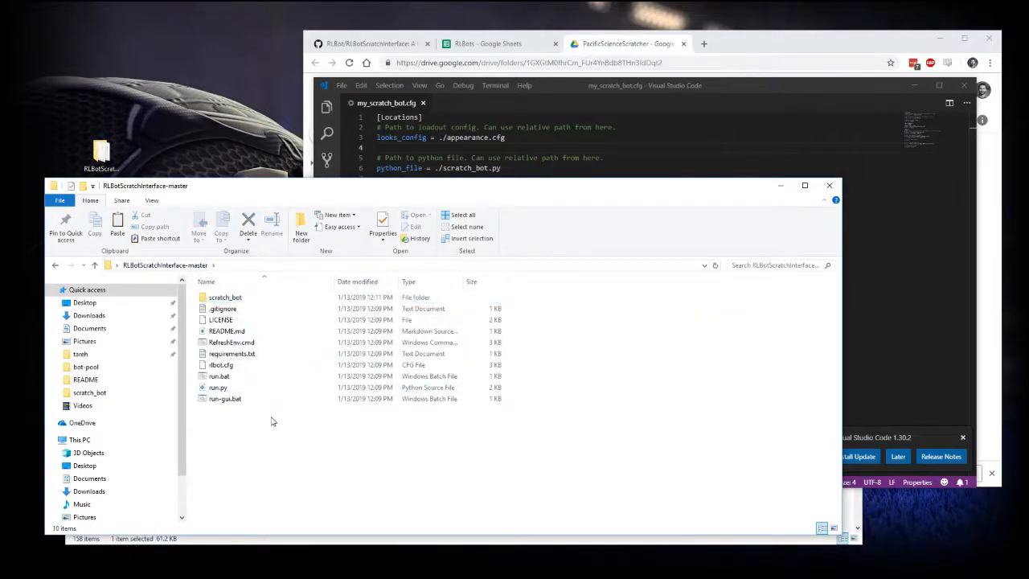
mouse_move(225, 399)
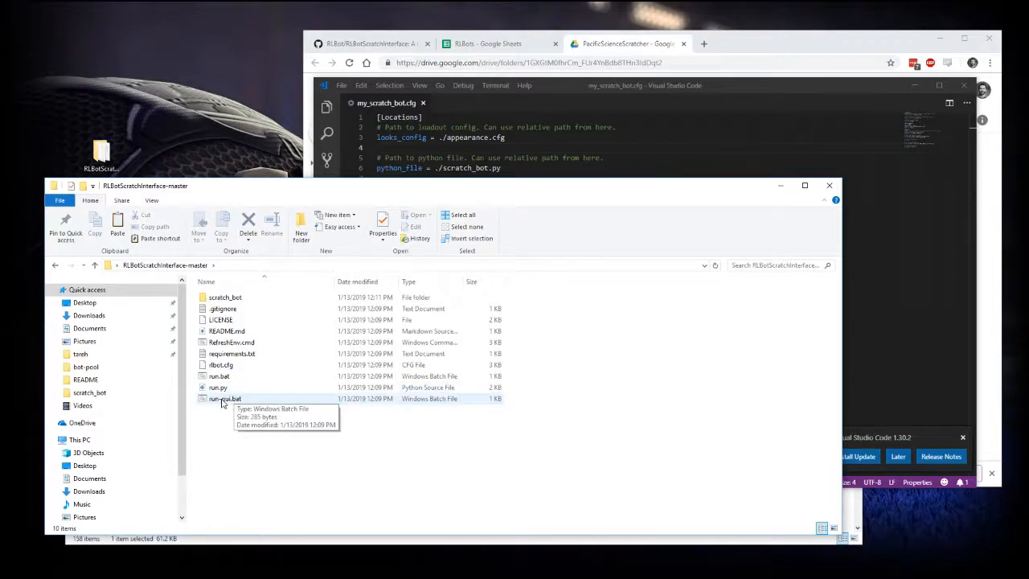
double_click(225, 398)
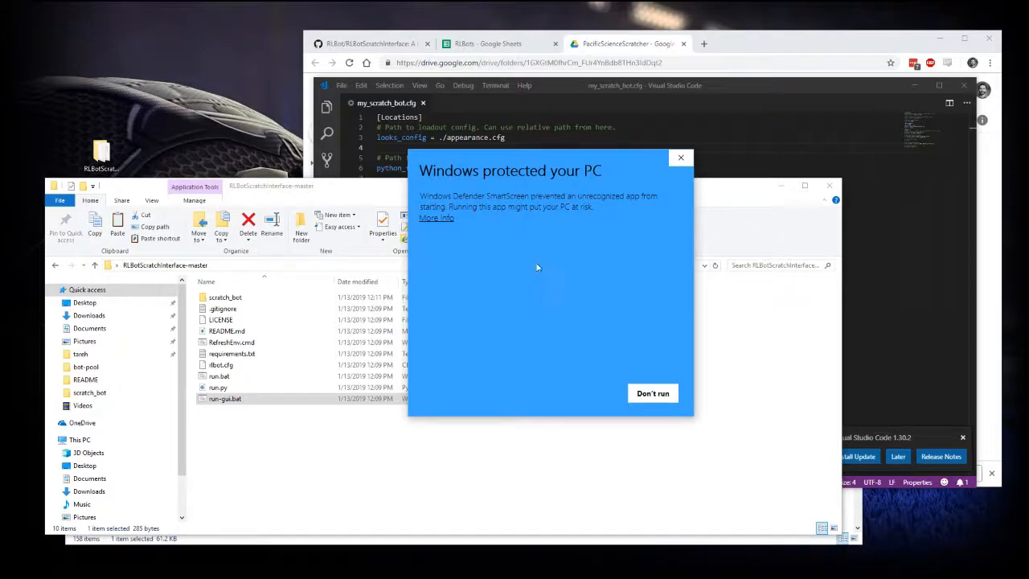
left_click(437, 218)
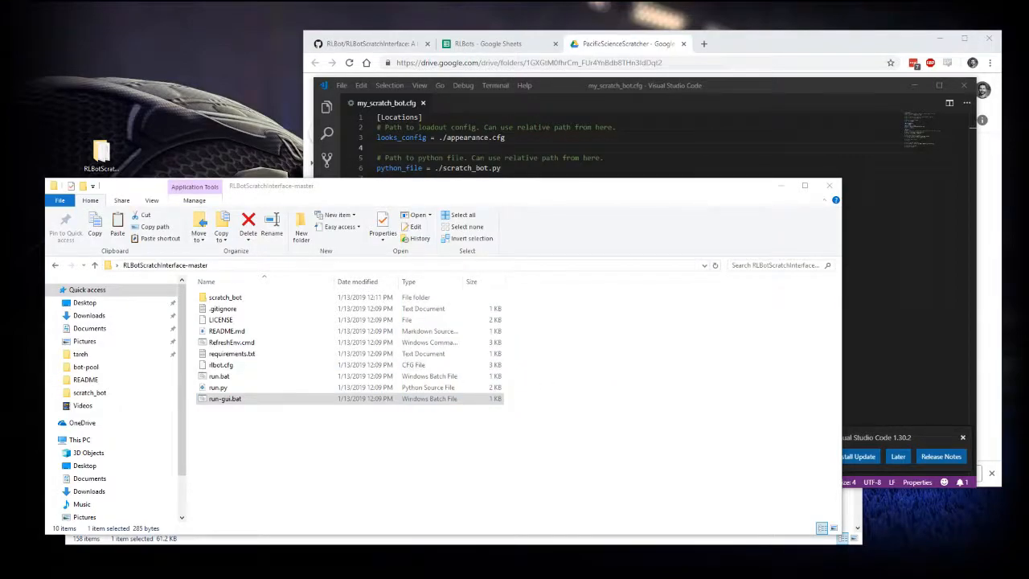
double_click(225, 397)
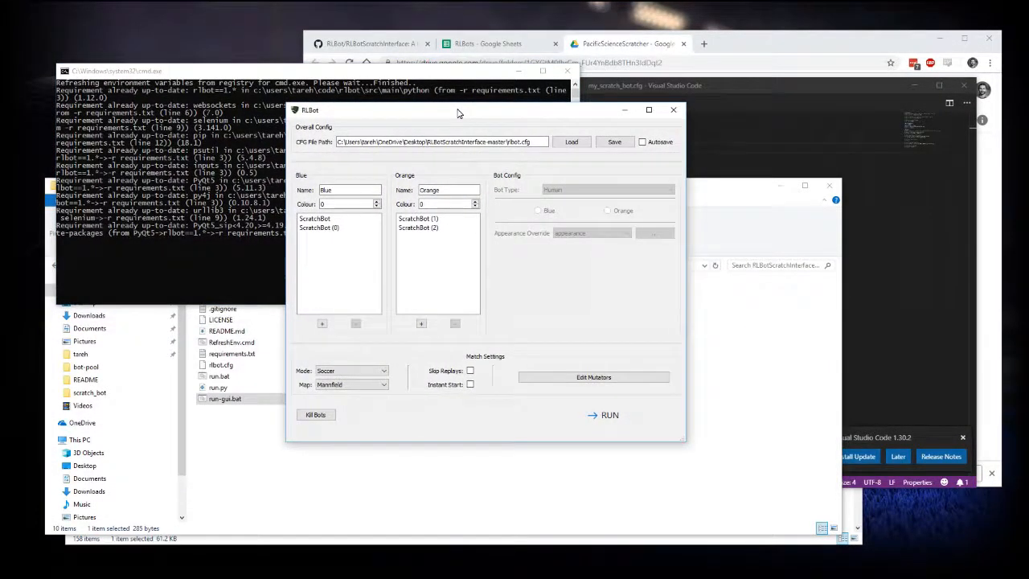
mouse_move(445, 159)
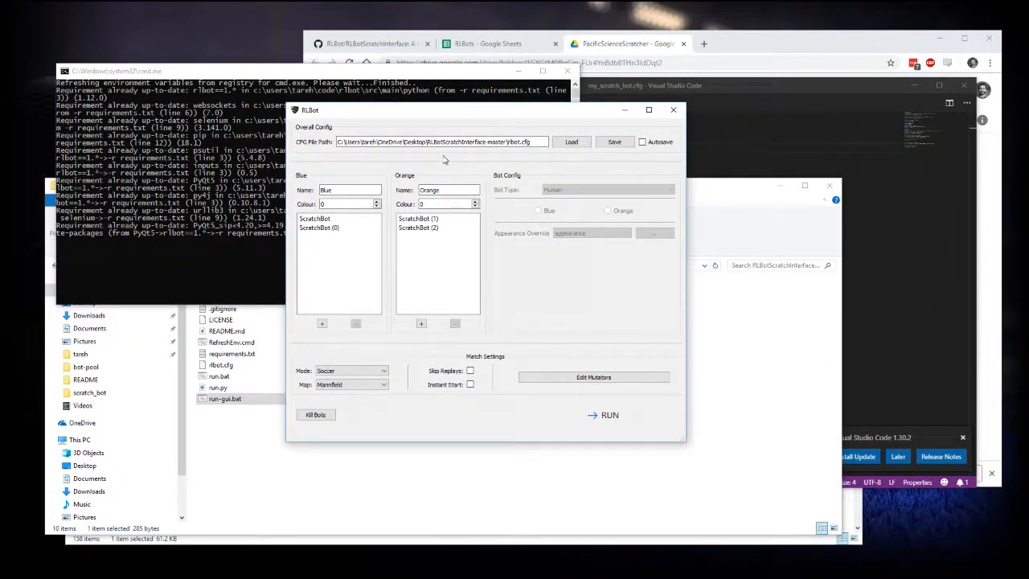
mouse_move(374, 257)
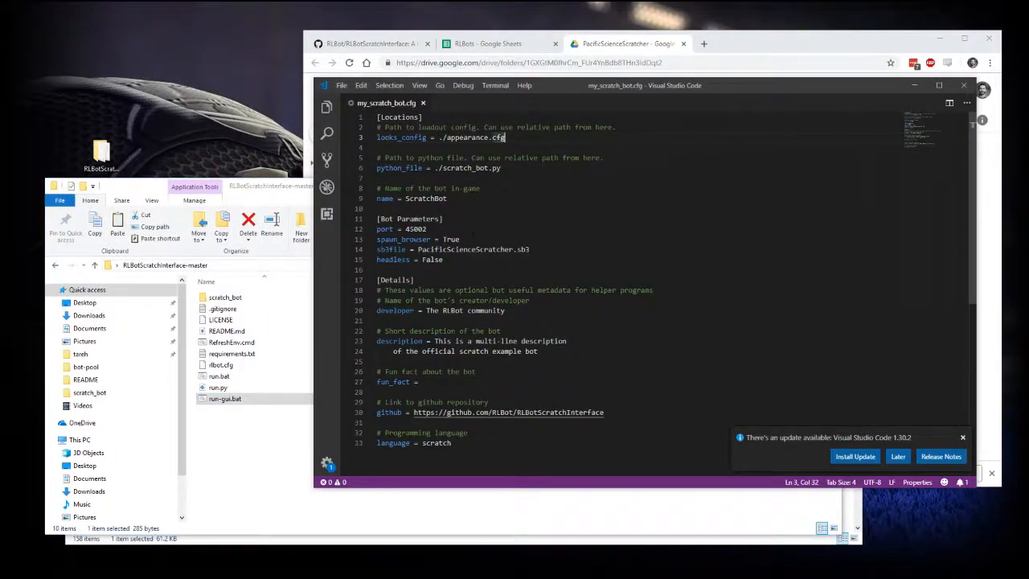
Review the sb3file value in my_scratch_bot.cfg before saving
double_click(465, 249)
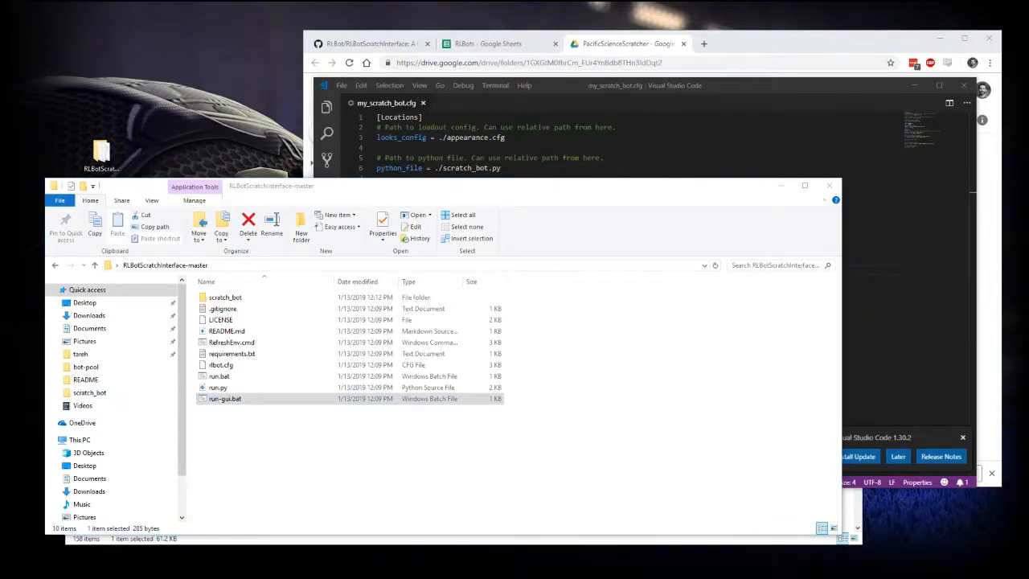
Relaunch run-gui.bat and remove the extra ScratchBot from the Blue and Orange teams
double_click(224, 398)
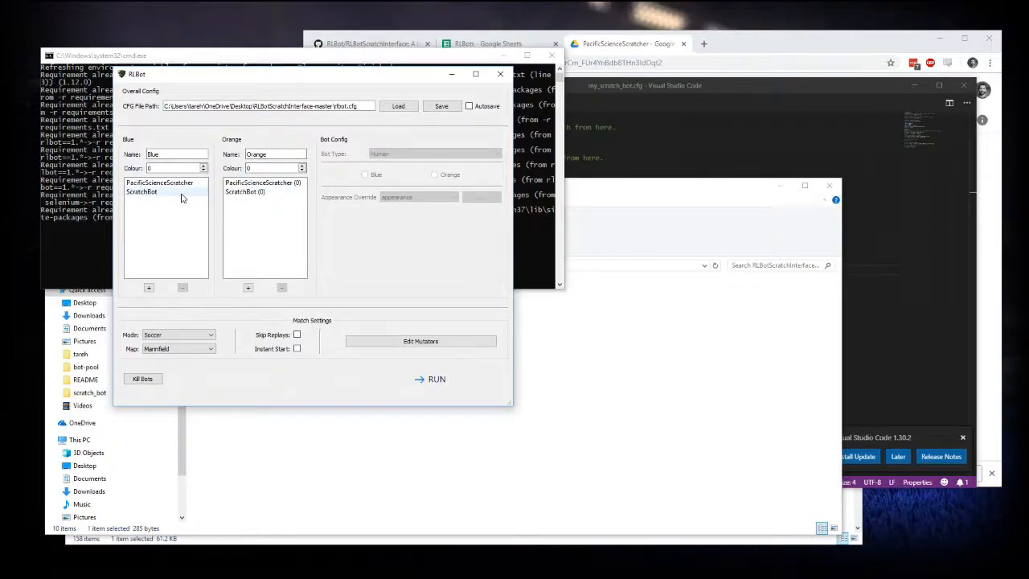
left_click(159, 183)
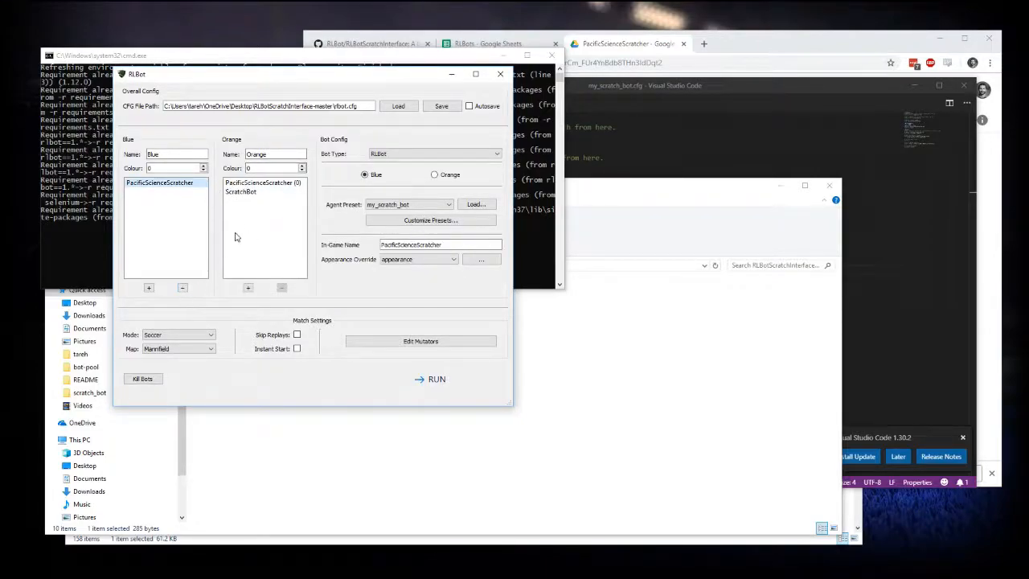
left_click(434, 175)
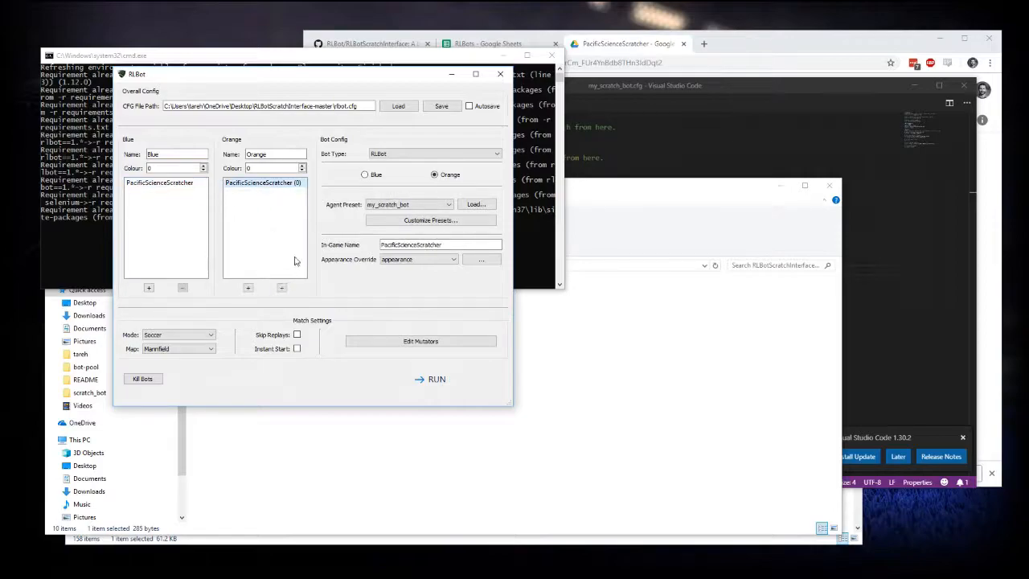
mouse_move(430, 221)
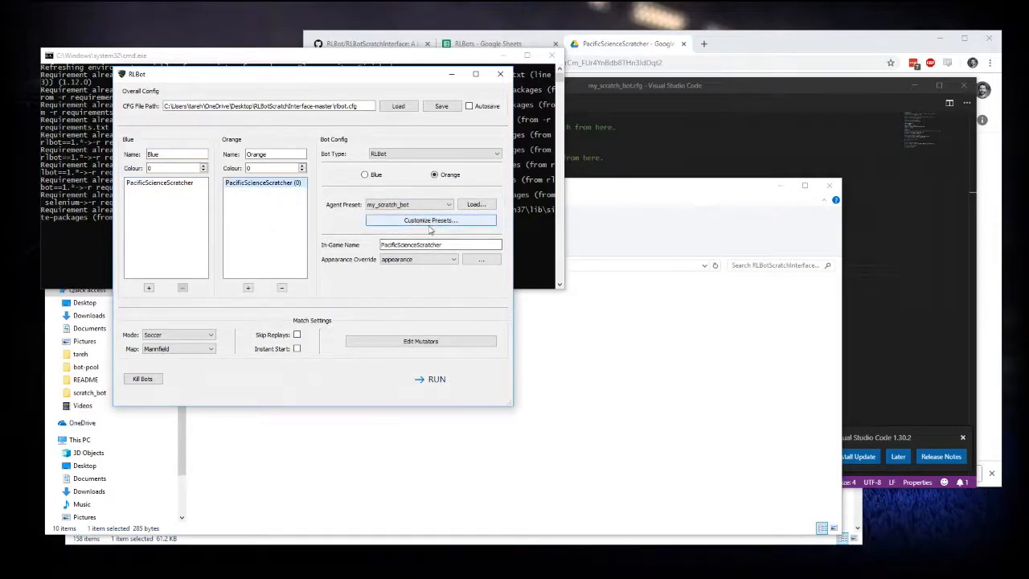
mouse_move(463, 367)
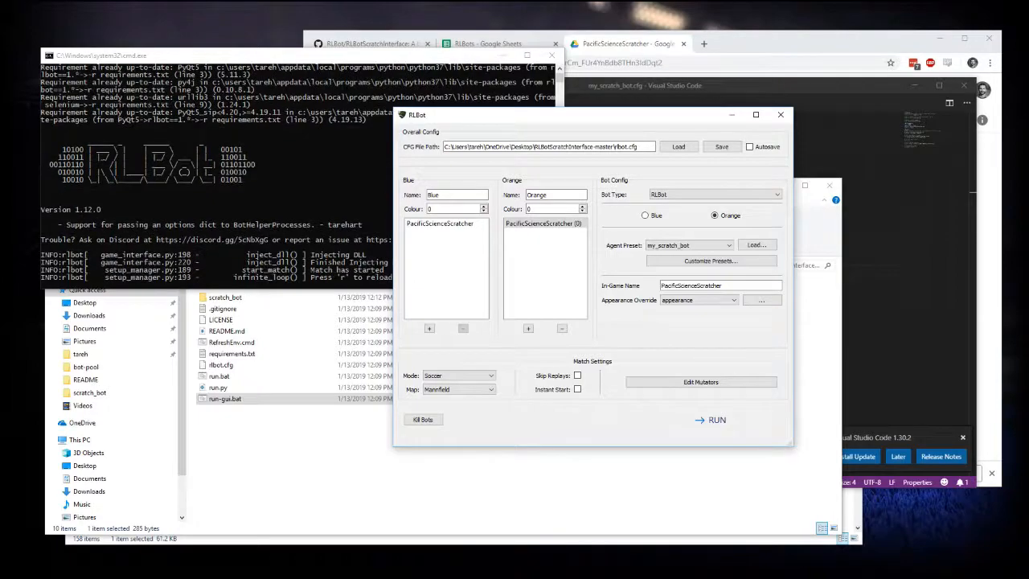
Watch the PacificScienceScratcher bots play, then stop them with Kill Bots
left_click(716, 418)
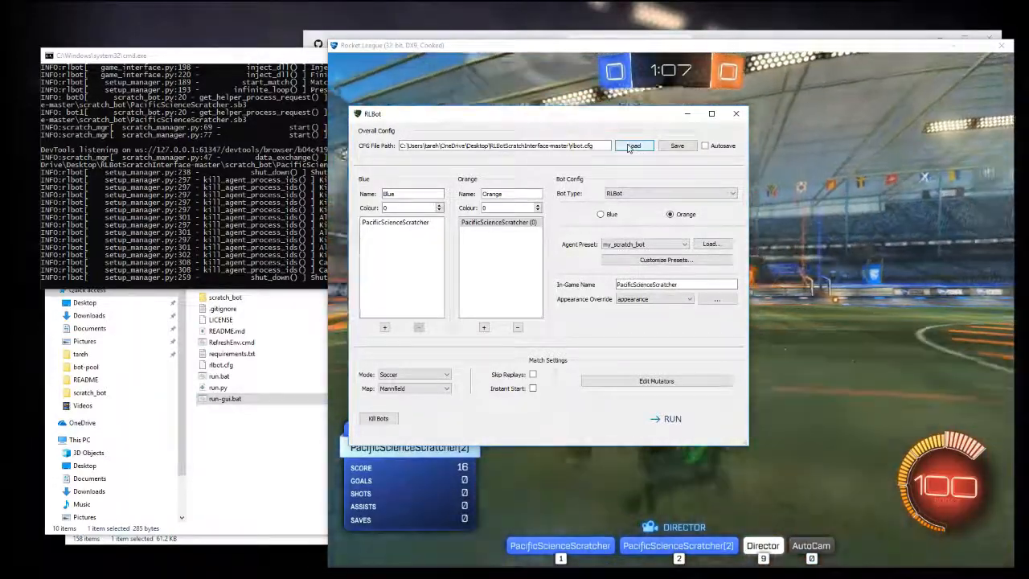
Save the match configuration, restart RLBot GUI via run-gui.bat, and leave the exhibition match
left_click(634, 145)
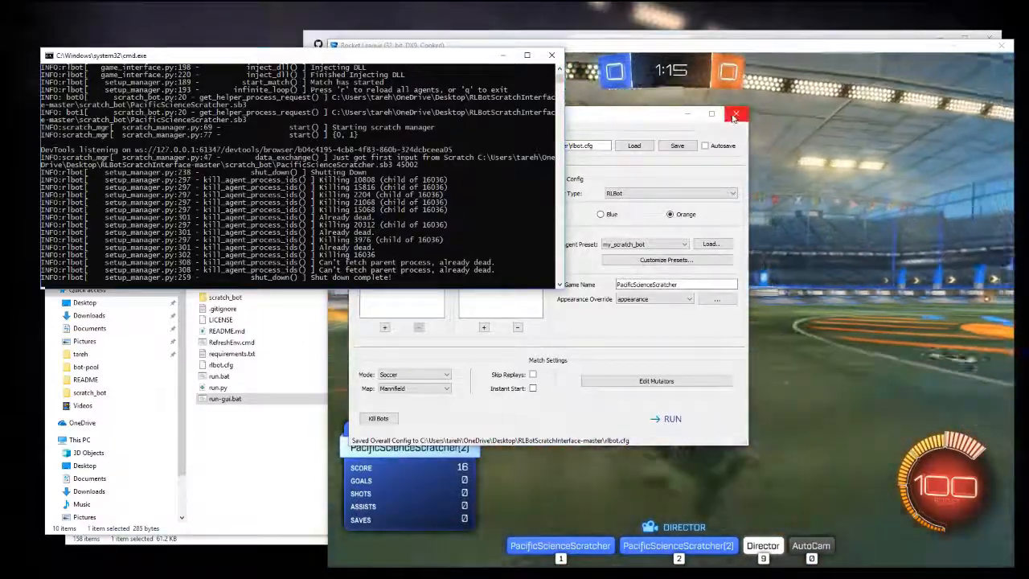
left_click(734, 114)
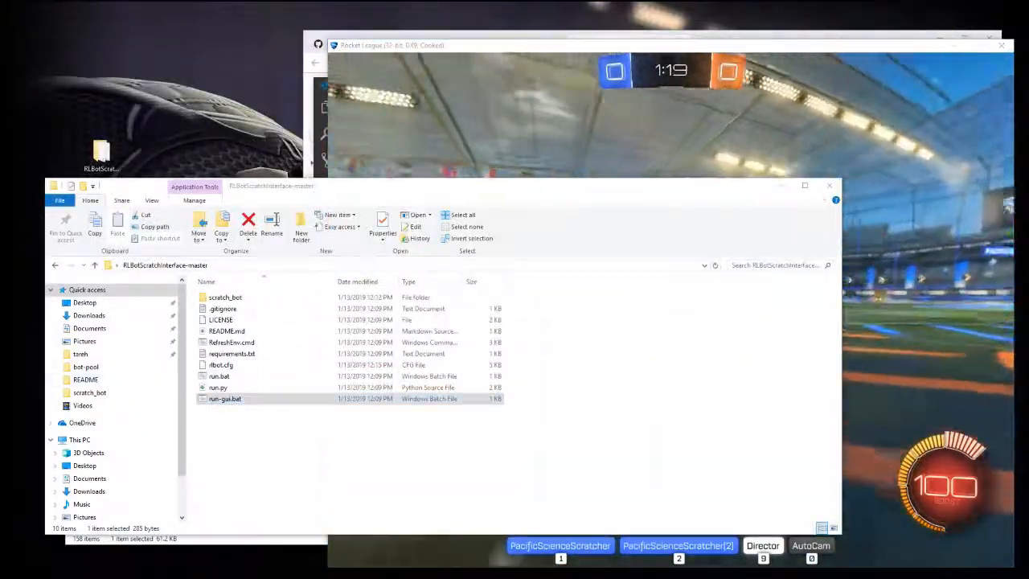
double_click(226, 398)
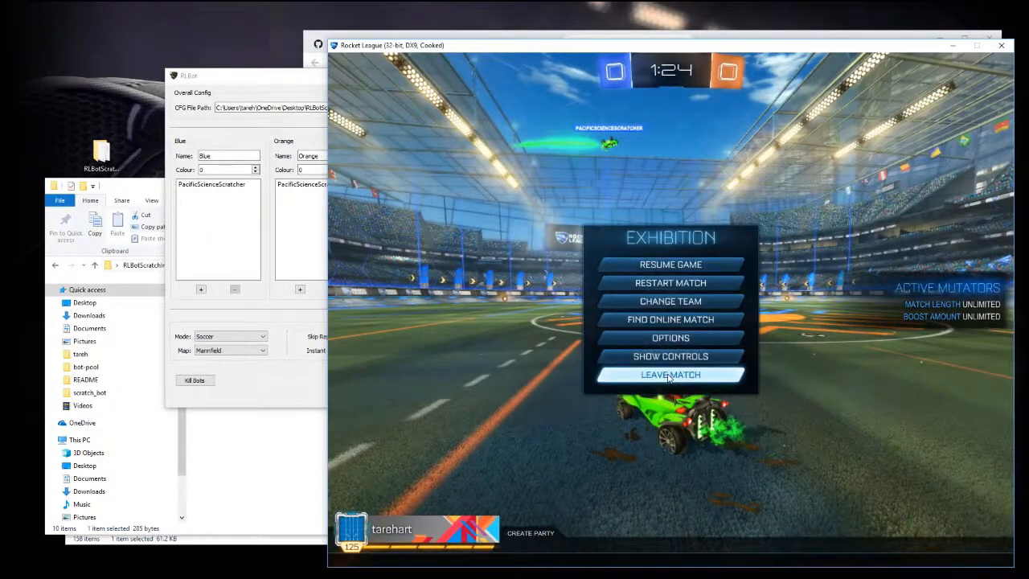
left_click(670, 375)
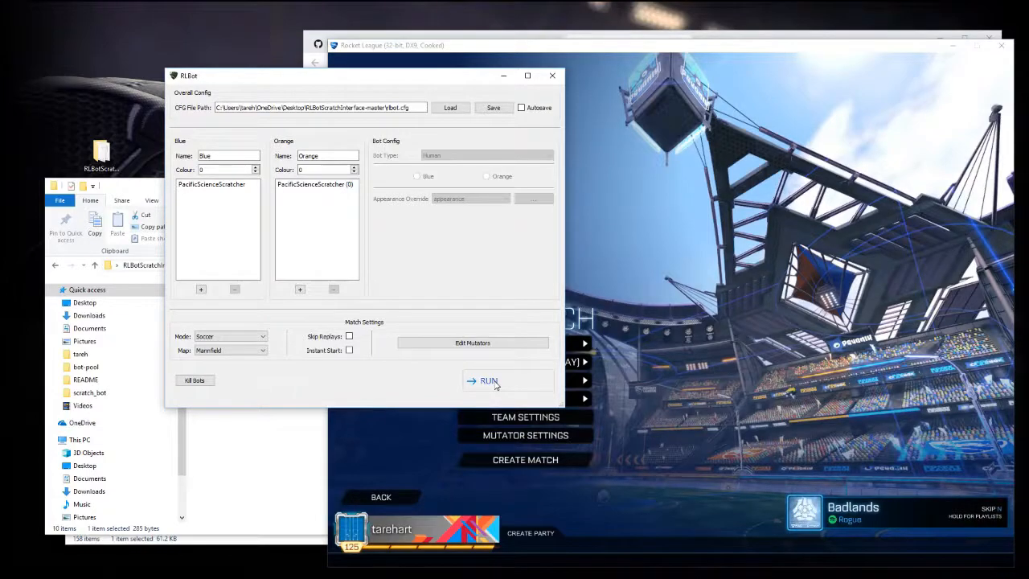
Run a fresh match with PacificScienceScratcher on both teams
left_click(488, 380)
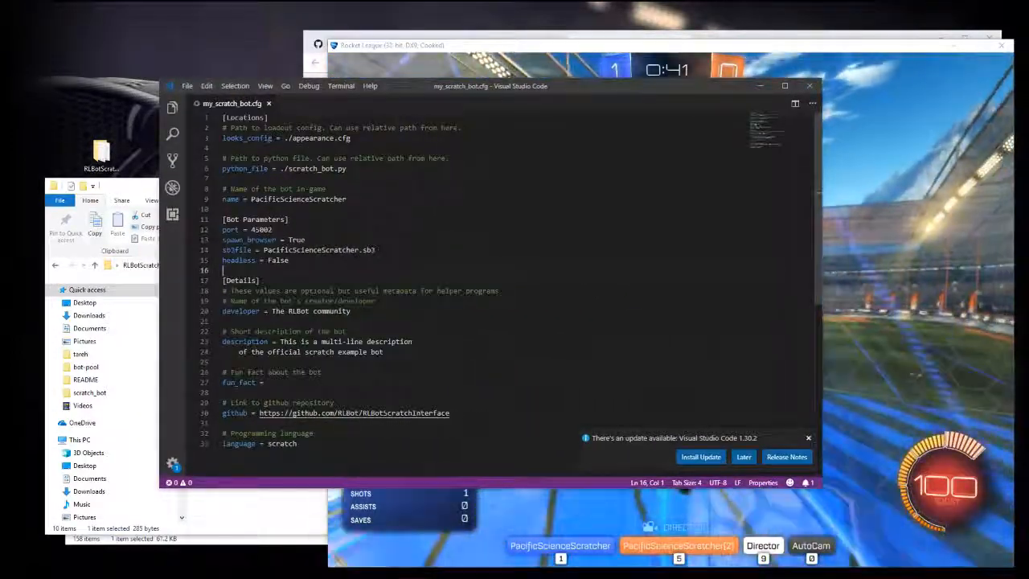
Select the headless value False in my_scratch_bot.cfg for replacement
double_click(279, 260)
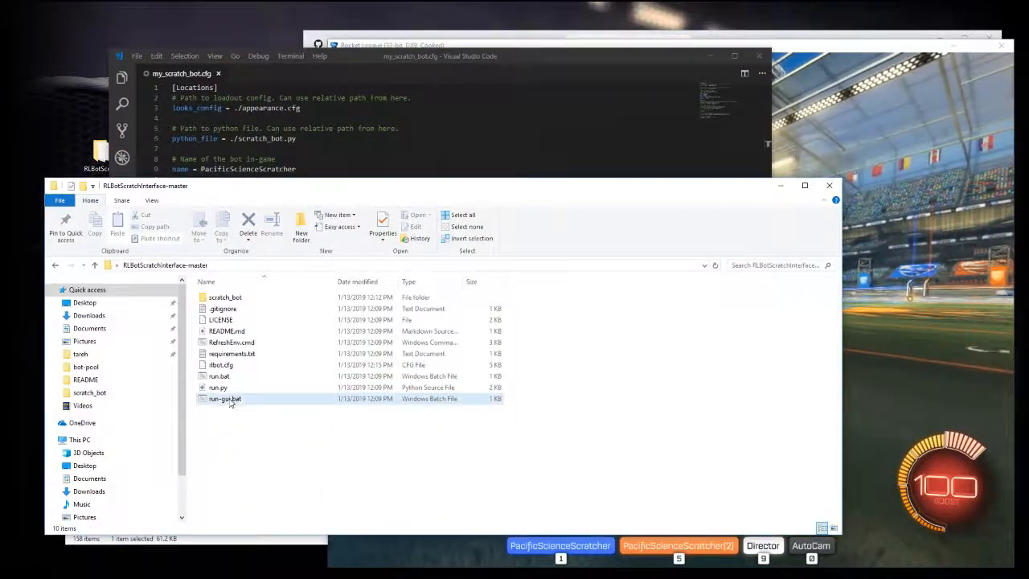
Relaunch RLBot GUI from run-gui.bat and run a PacificScienceScratcher match
left_click(225, 399)
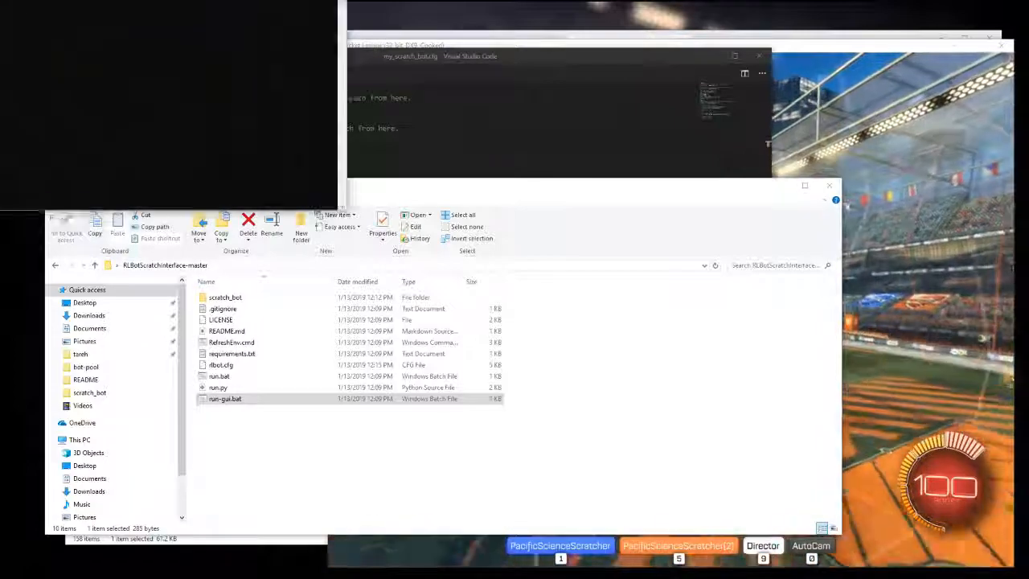
double_click(225, 398)
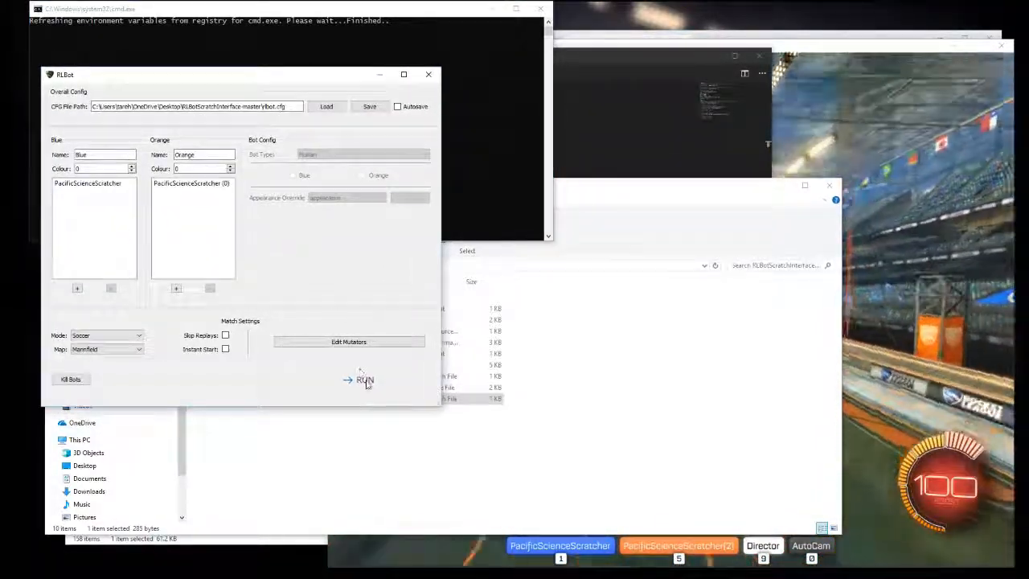
left_click(364, 379)
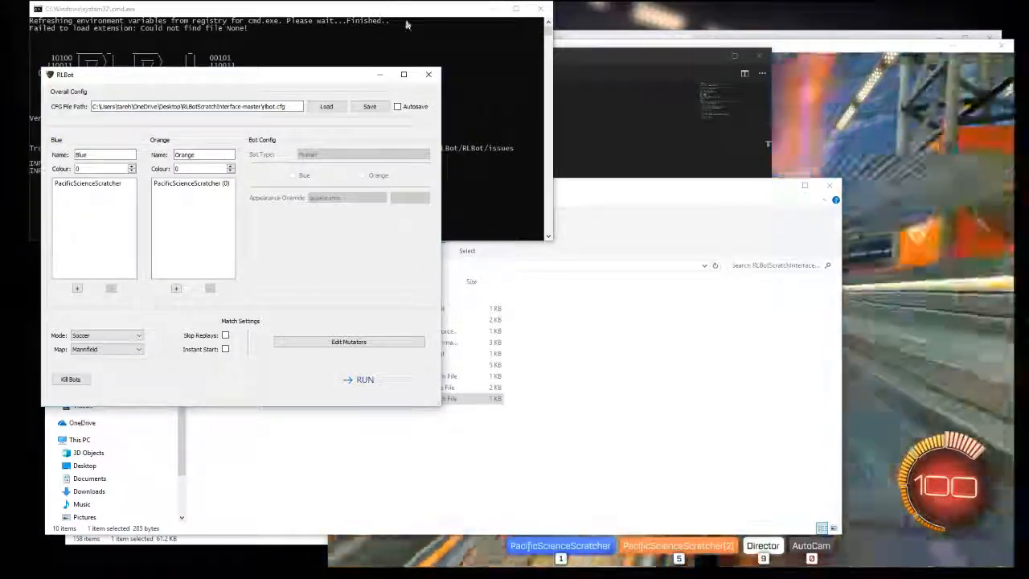
left_click(364, 379)
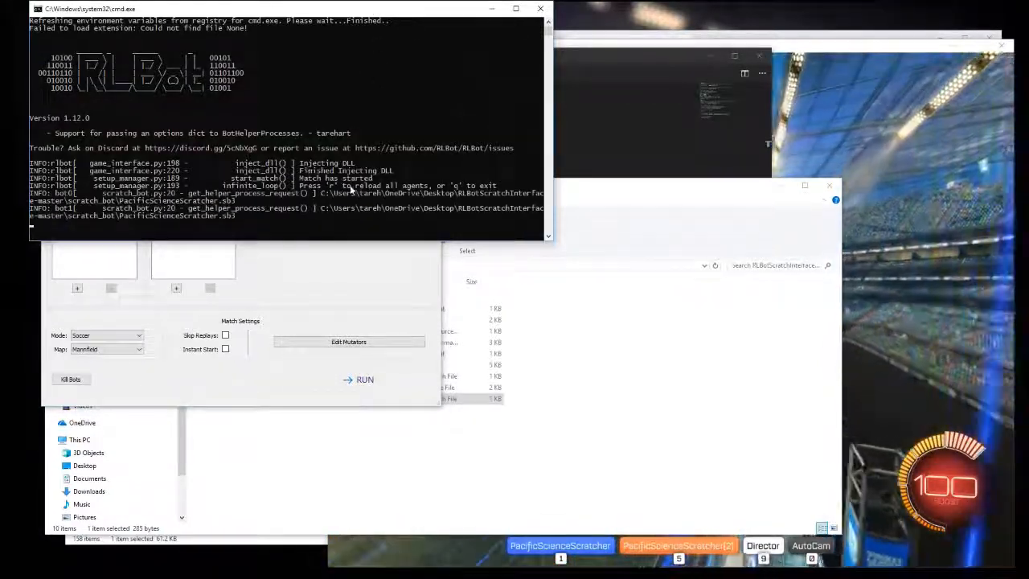